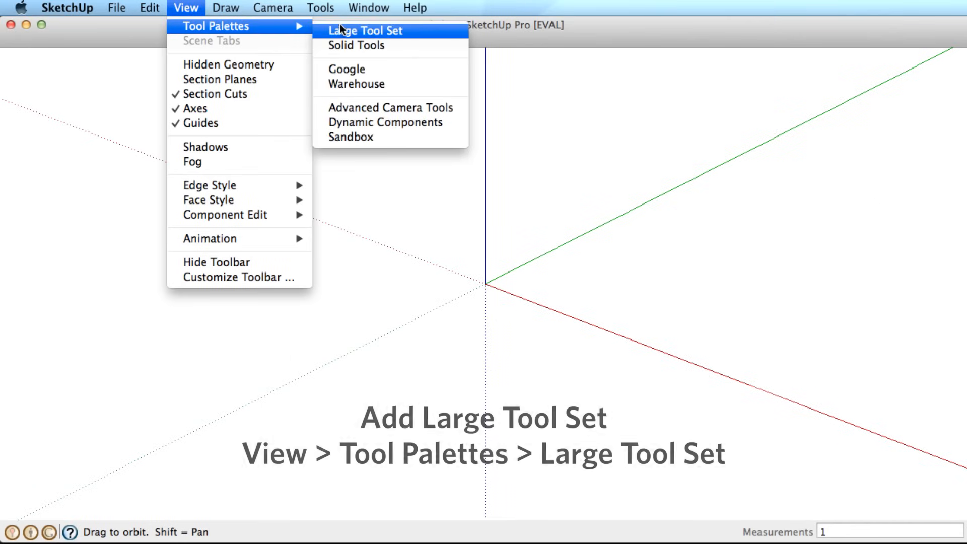
mouse_move(366, 31)
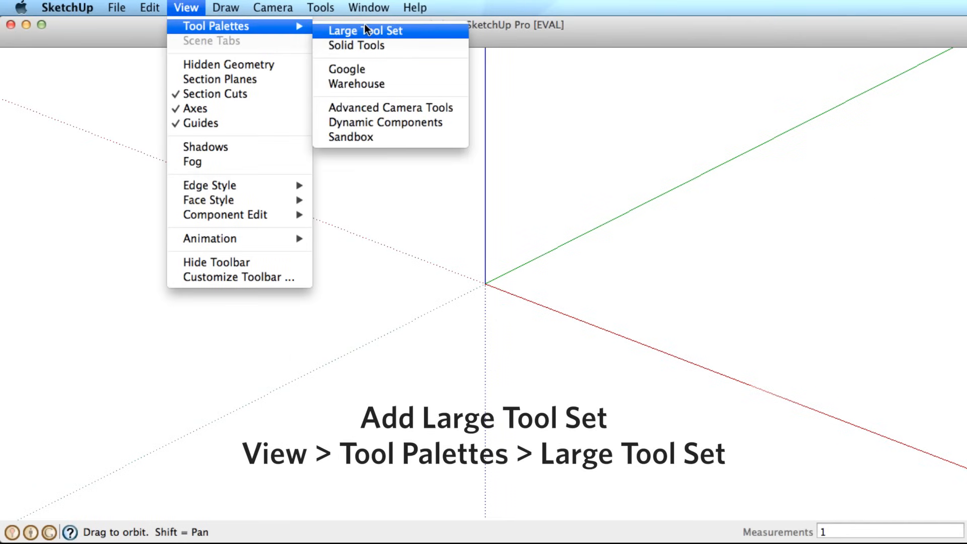
Step: Add the Large Tool Set palette to the SketchUp window
left_click(367, 30)
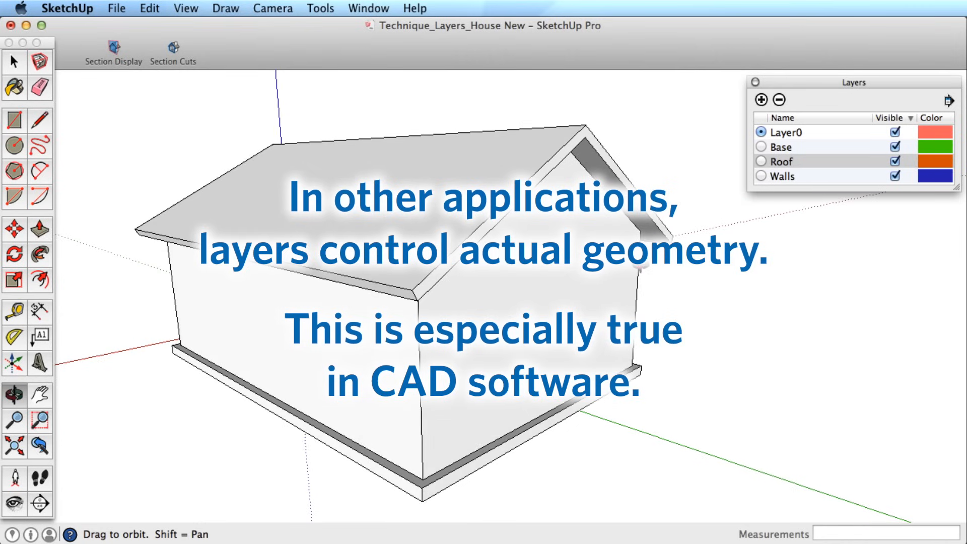
Step: Toggle Roof, Base and Walls visibility, ending with Base and Walls hidden
left_click(895, 161)
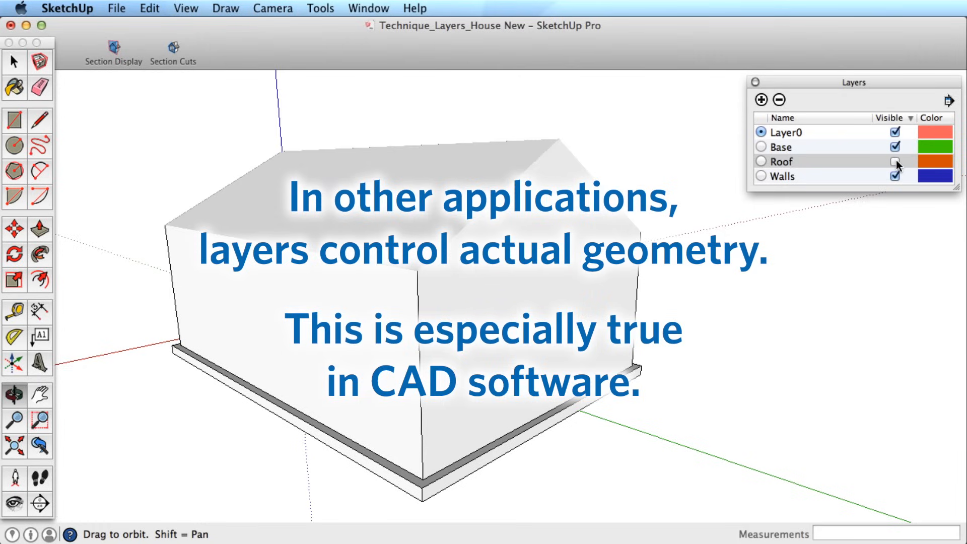
left_click(895, 162)
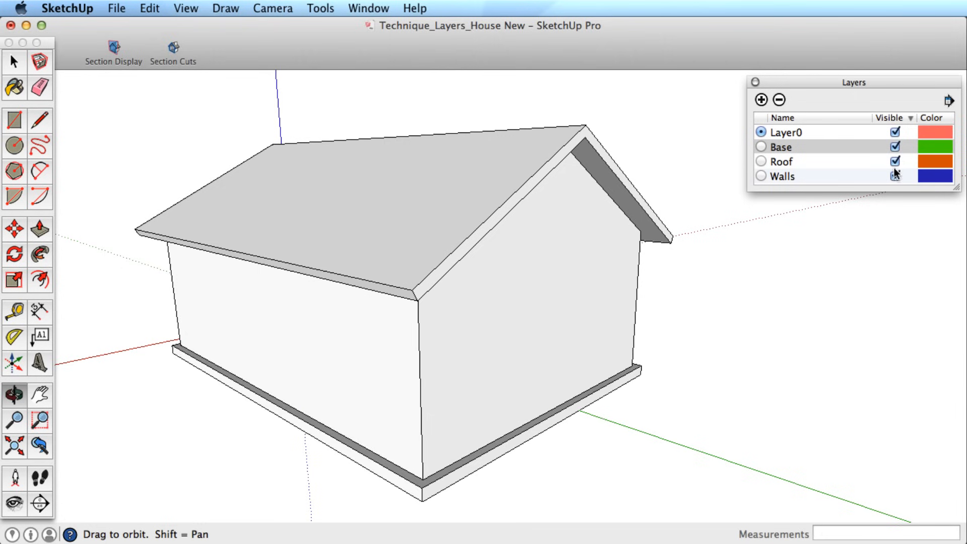
left_click(894, 162)
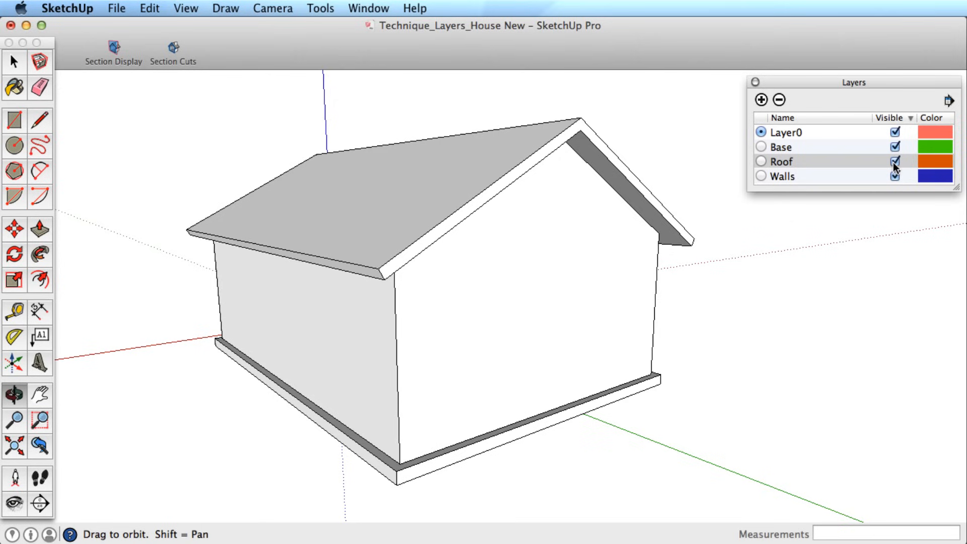
left_click(895, 146)
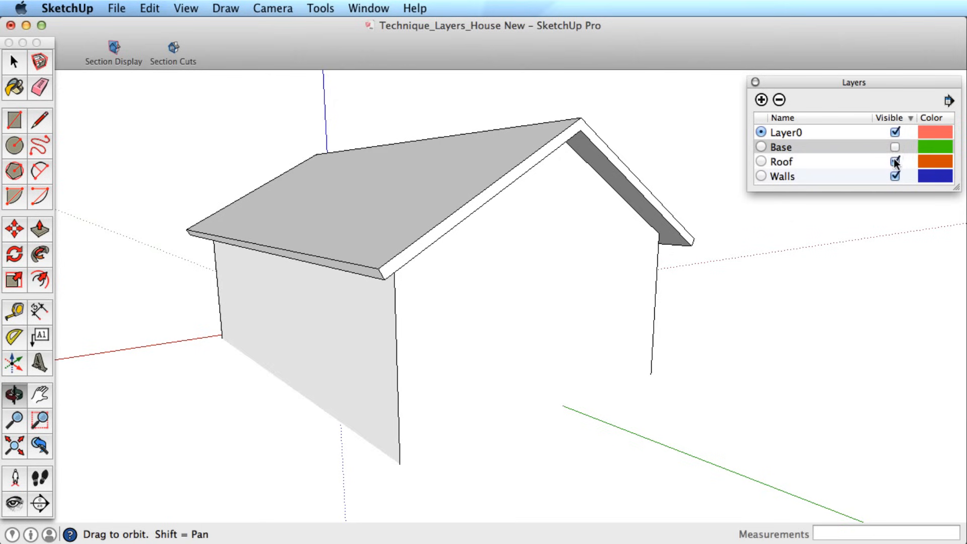
left_click(895, 177)
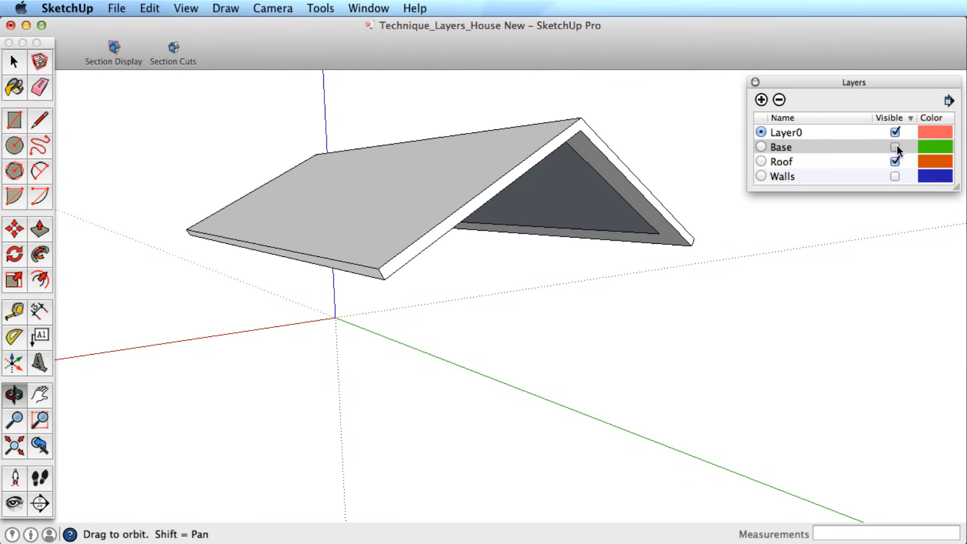
left_click(895, 176)
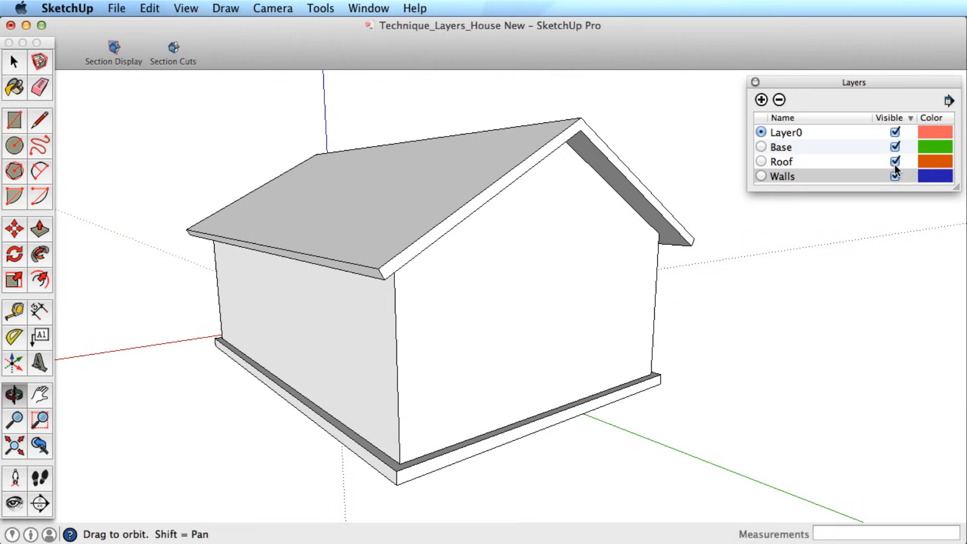
left_click(896, 177)
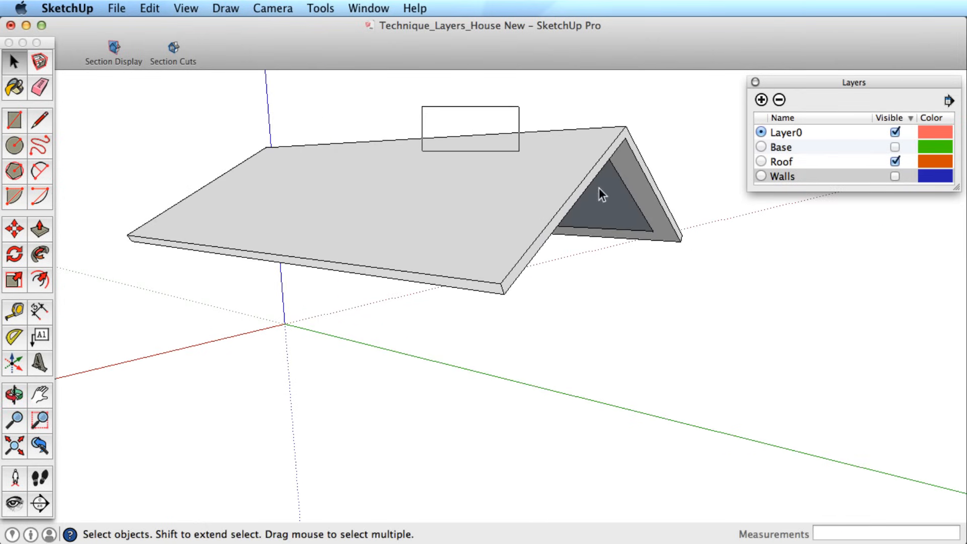
Step: Select the roof, then toggle Roof, Base and Walls visibility until all show
left_click(602, 195)
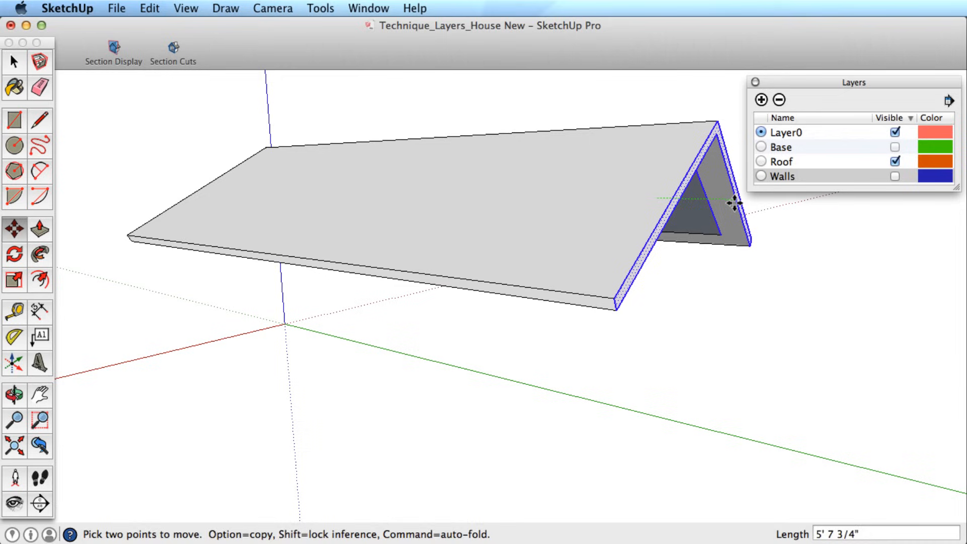
left_click(895, 162)
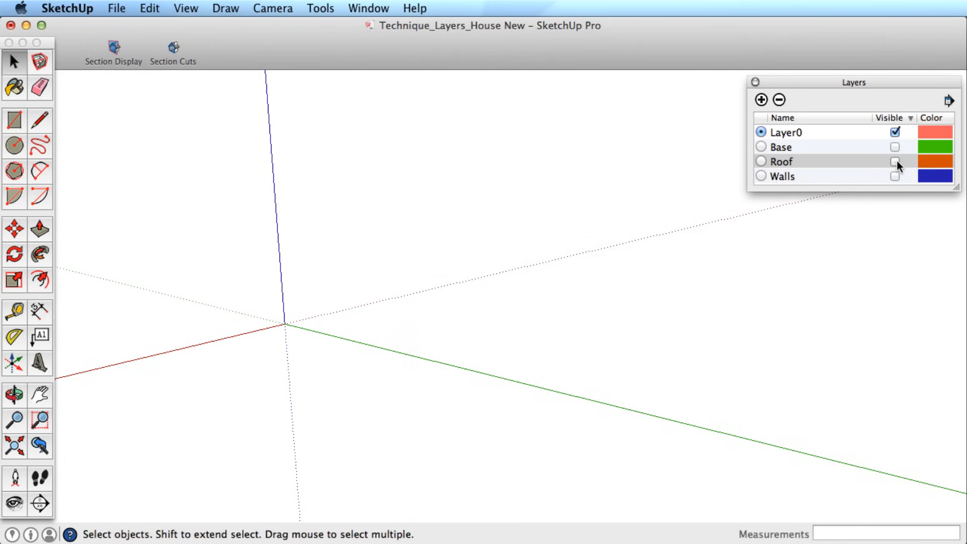
left_click(895, 147)
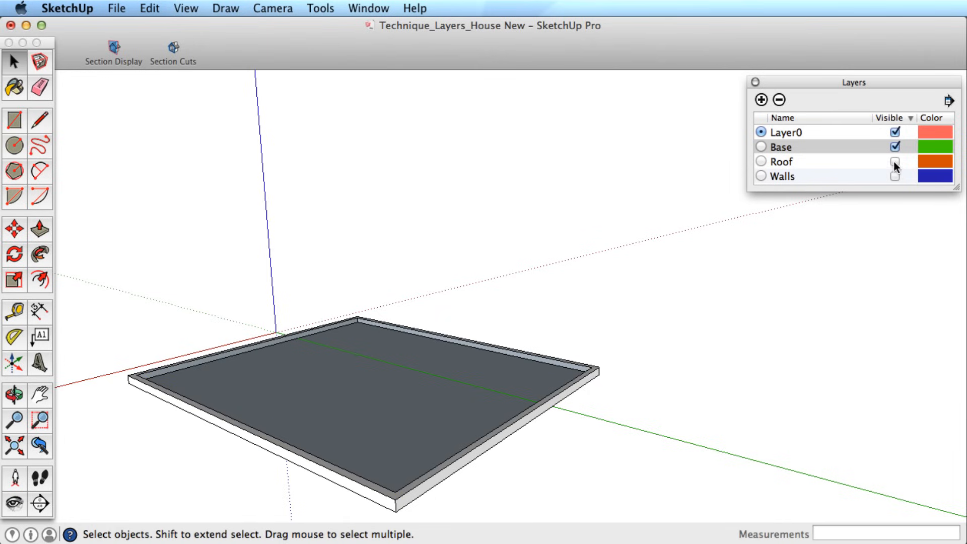
left_click(894, 176)
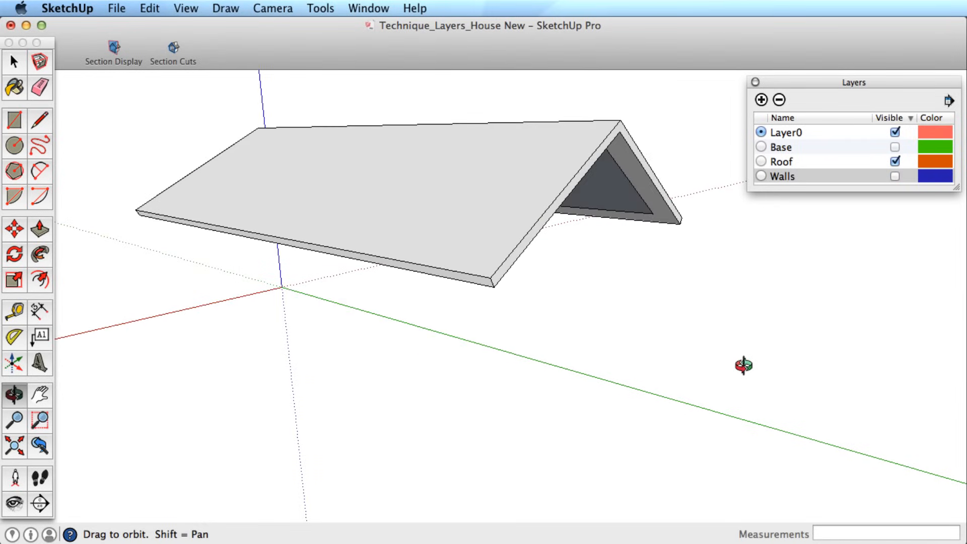
left_click(894, 176)
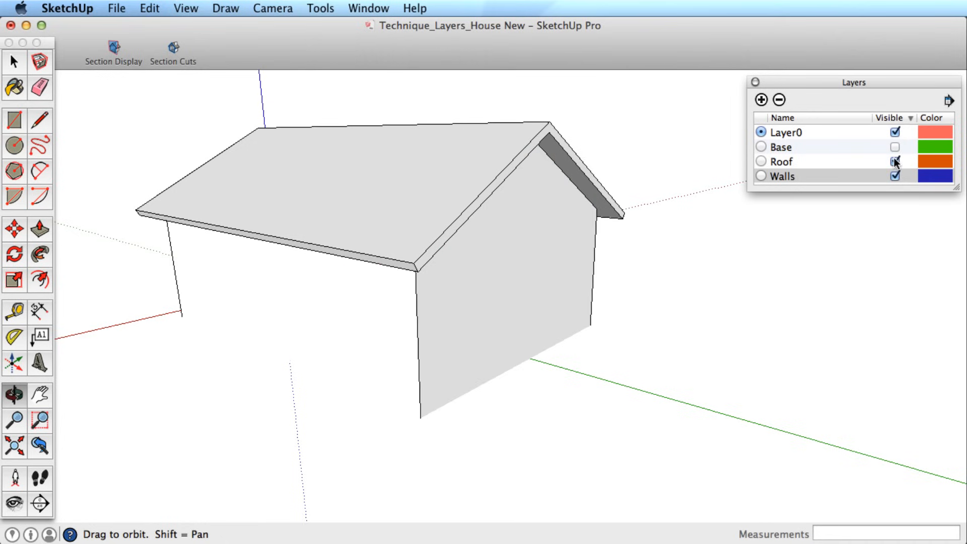
left_click(895, 147)
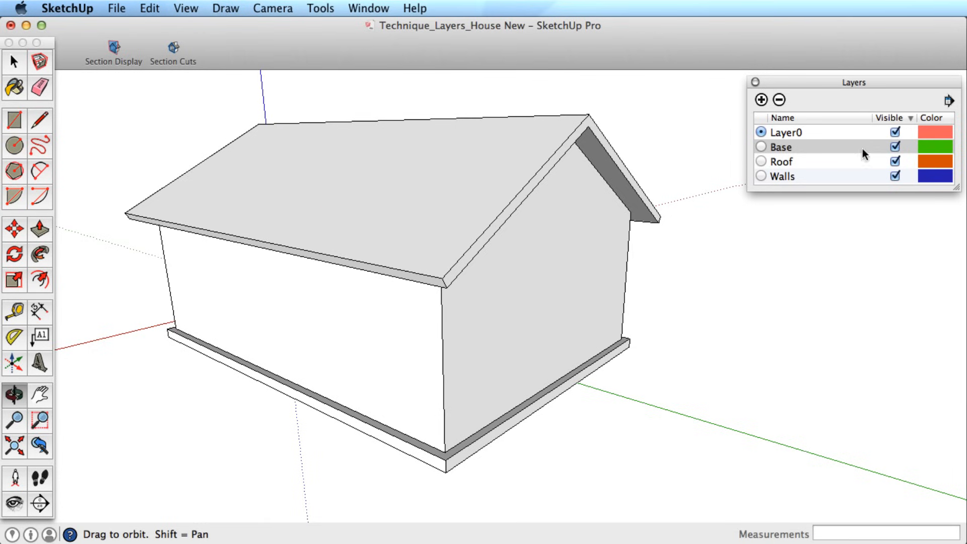
mouse_move(871, 160)
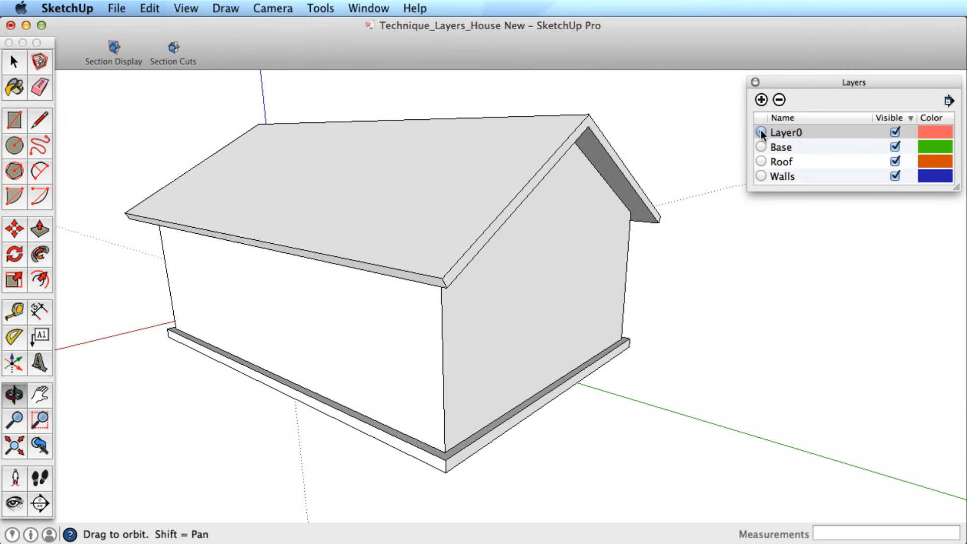
Step: Add a Landscaping layer with visibility off, then select and inspect the roof group
left_click(761, 132)
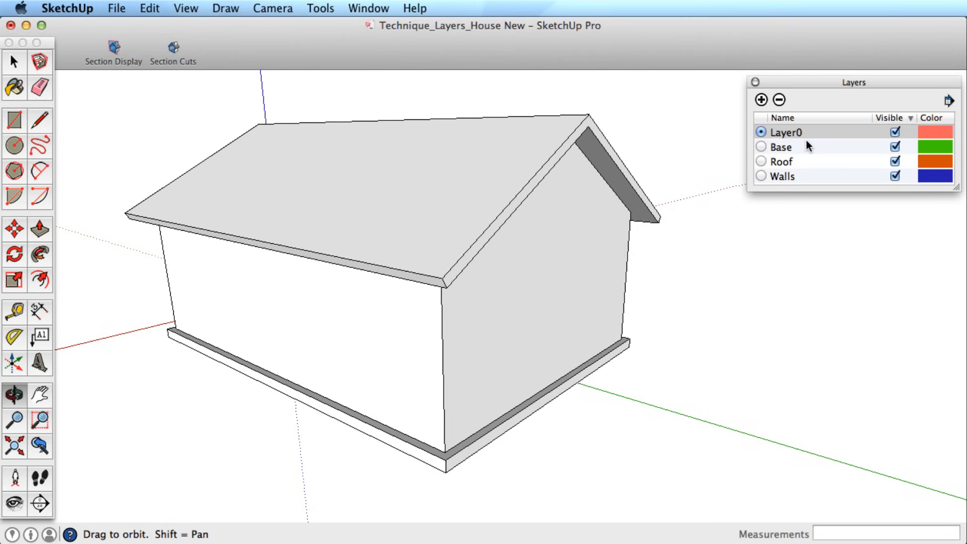
left_click(761, 100)
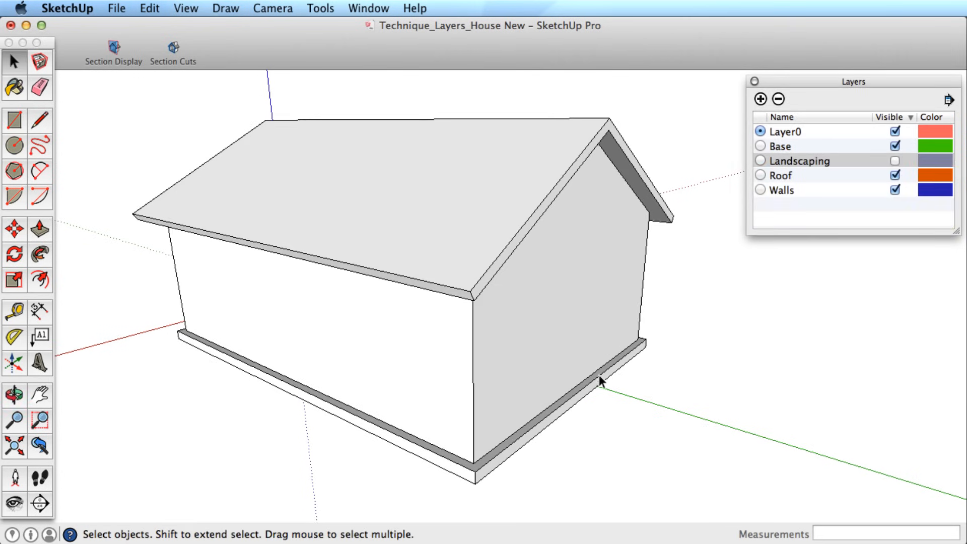
mouse_move(580, 401)
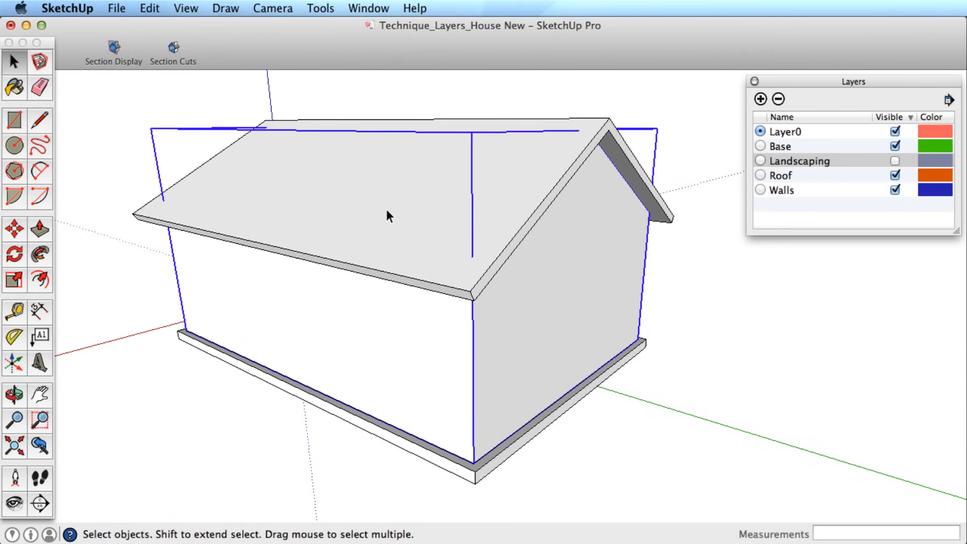
left_click(895, 190)
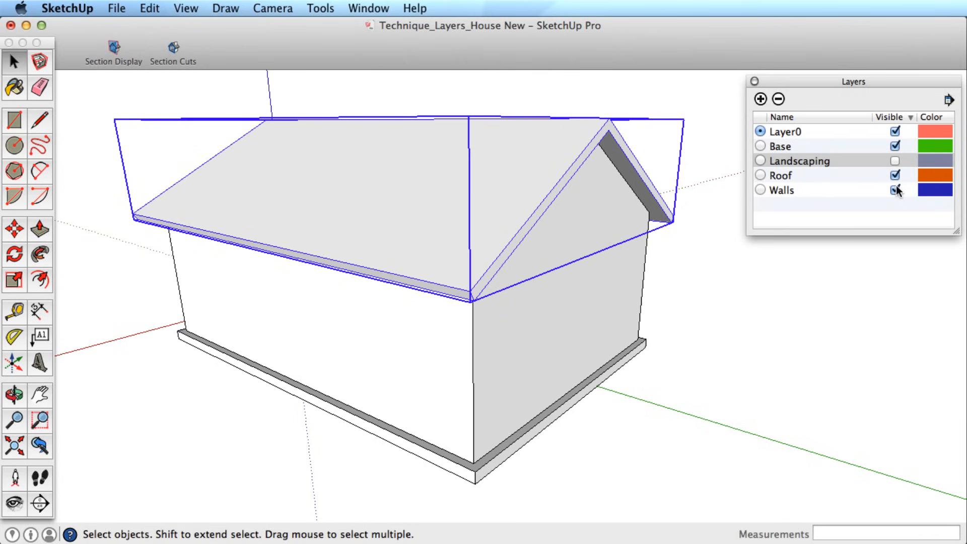
left_click(895, 190)
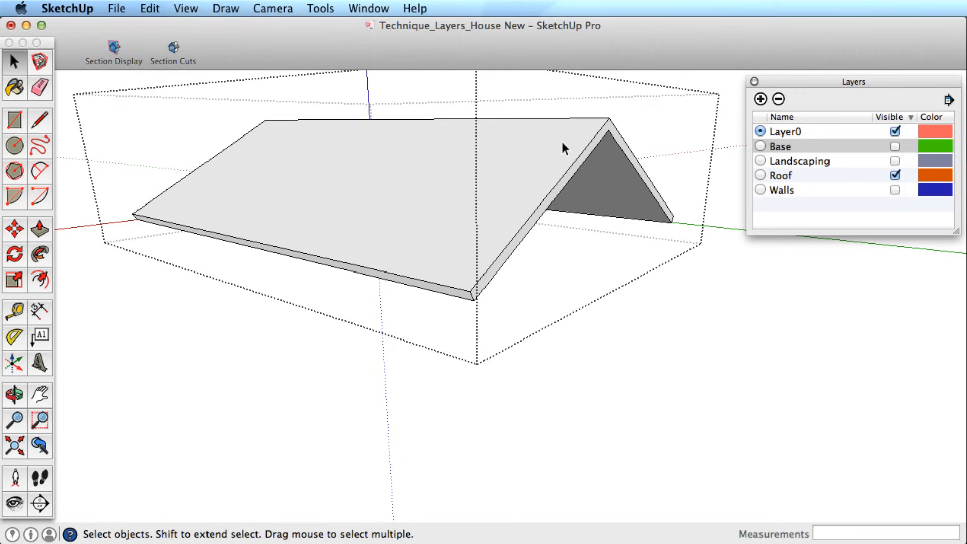
left_click(610, 173)
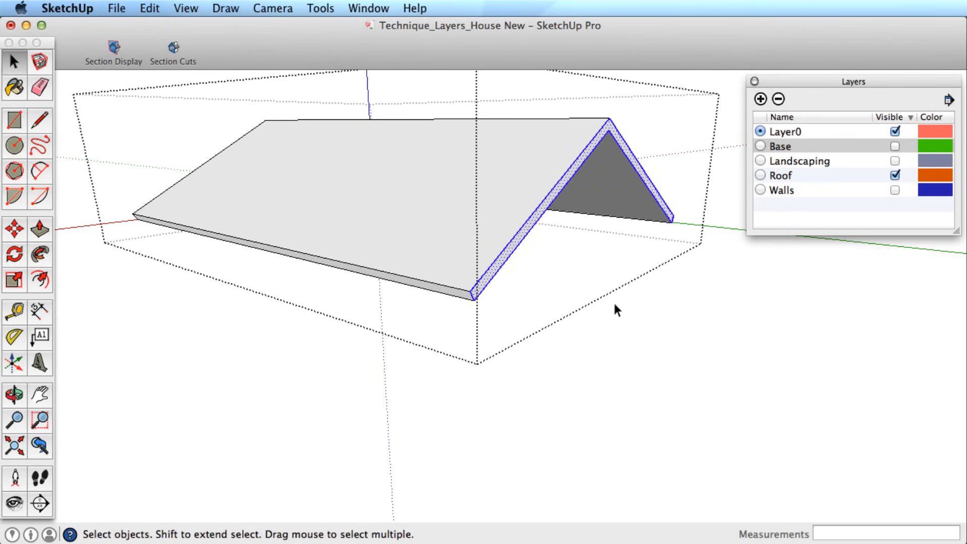
left_click(13, 229)
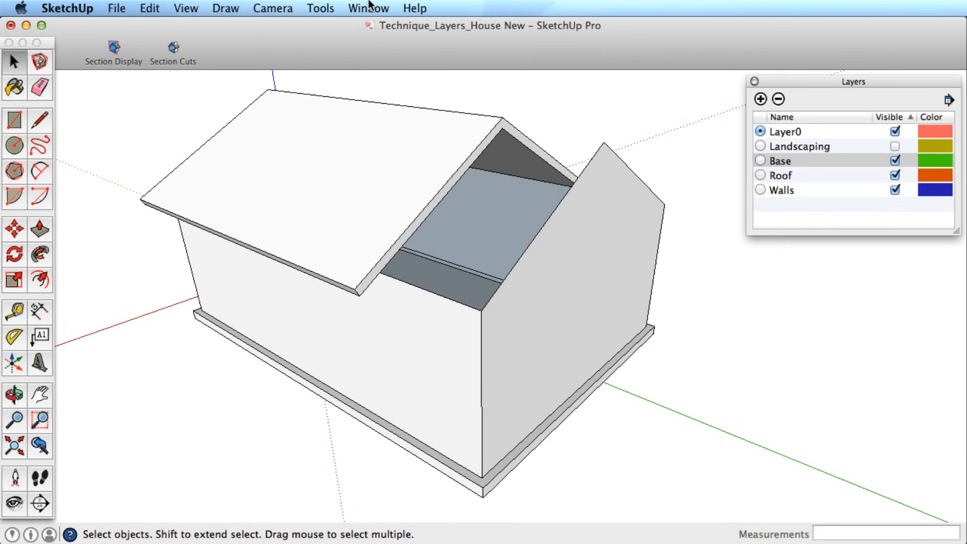
Step: Replace Landscaping with a new hidden same-named layer, sort by Visible, keep Layer0 current
left_click(367, 8)
type("Groundcover")
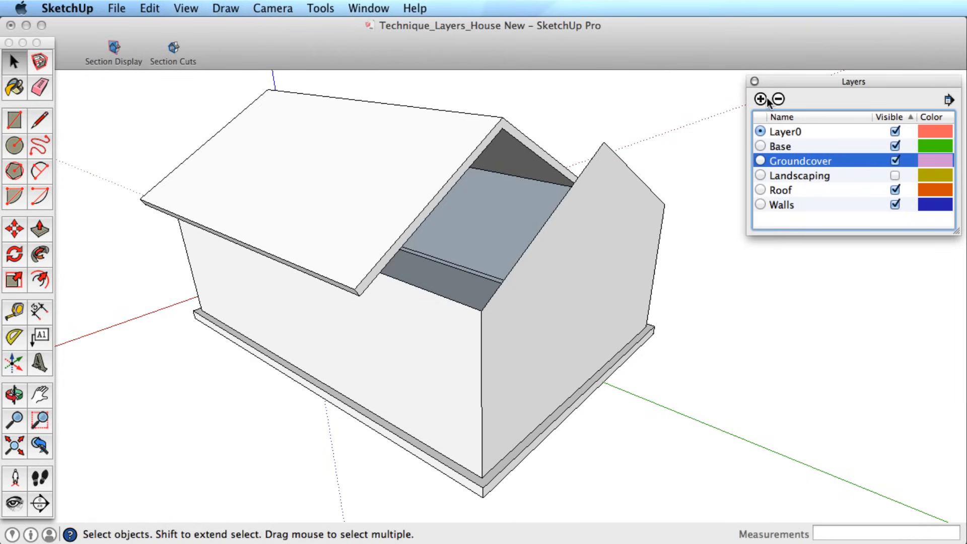
left_click(778, 98)
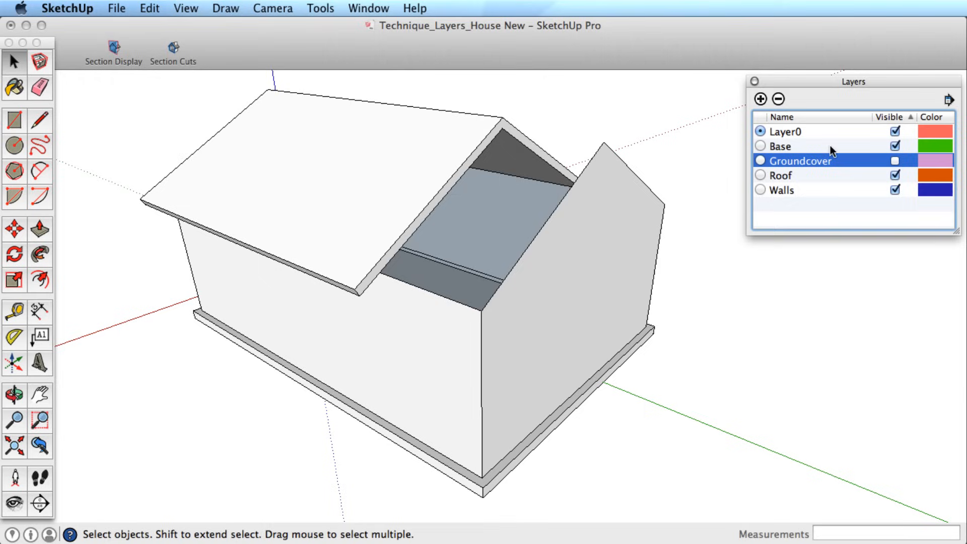
mouse_move(813, 165)
type("Landscaping")
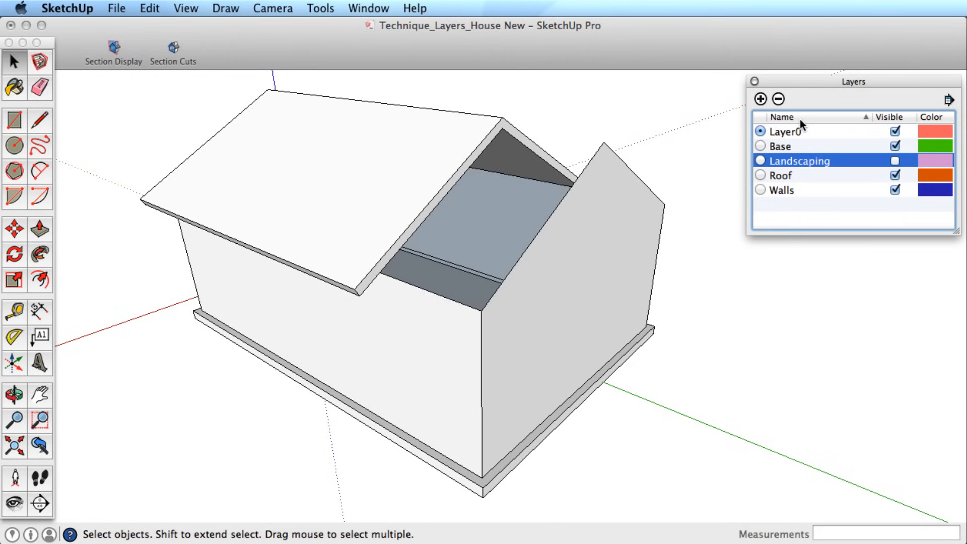
left_click(888, 117)
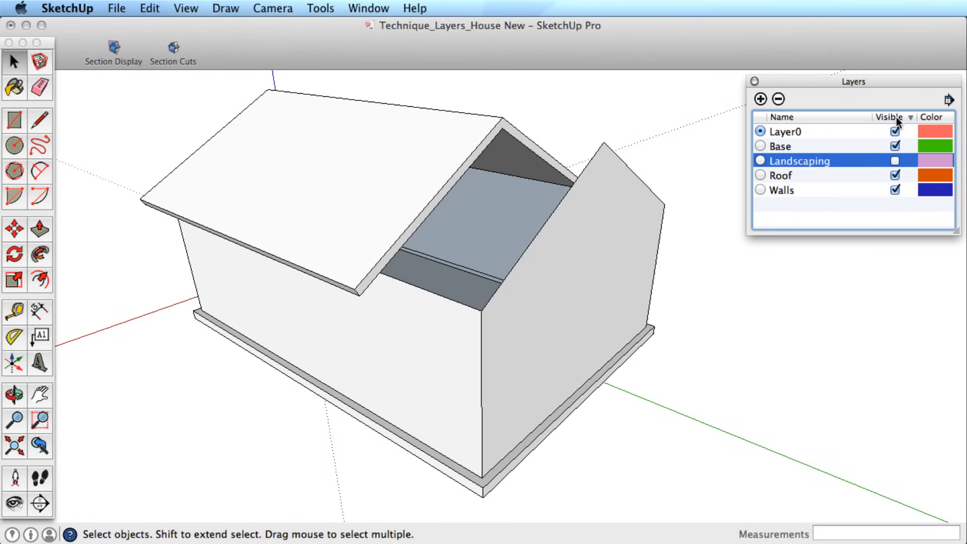
left_click(888, 116)
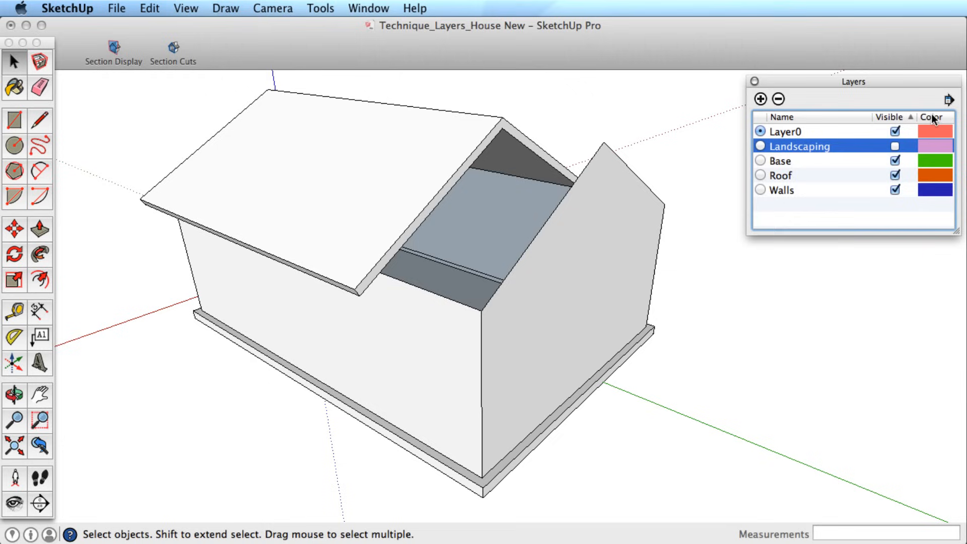
mouse_move(940, 120)
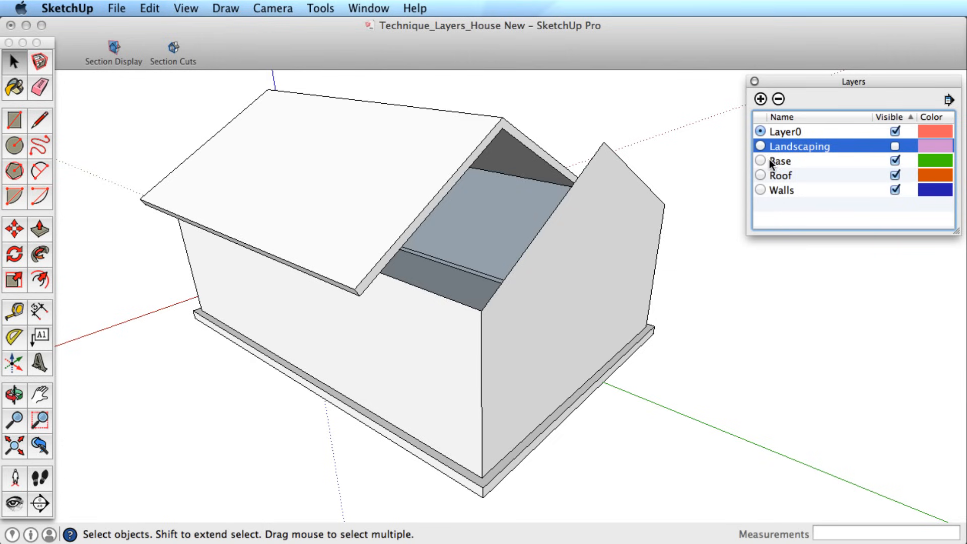
left_click(760, 131)
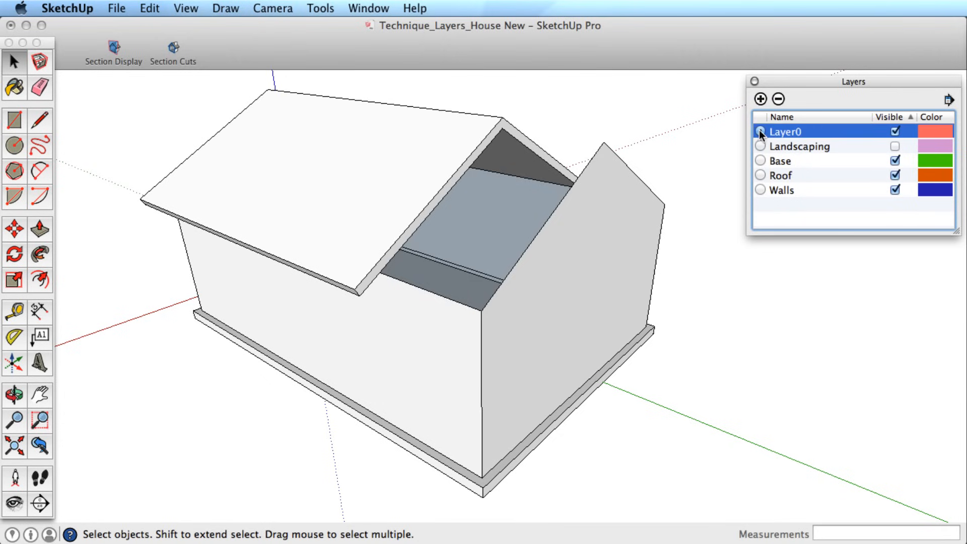
left_click(761, 131)
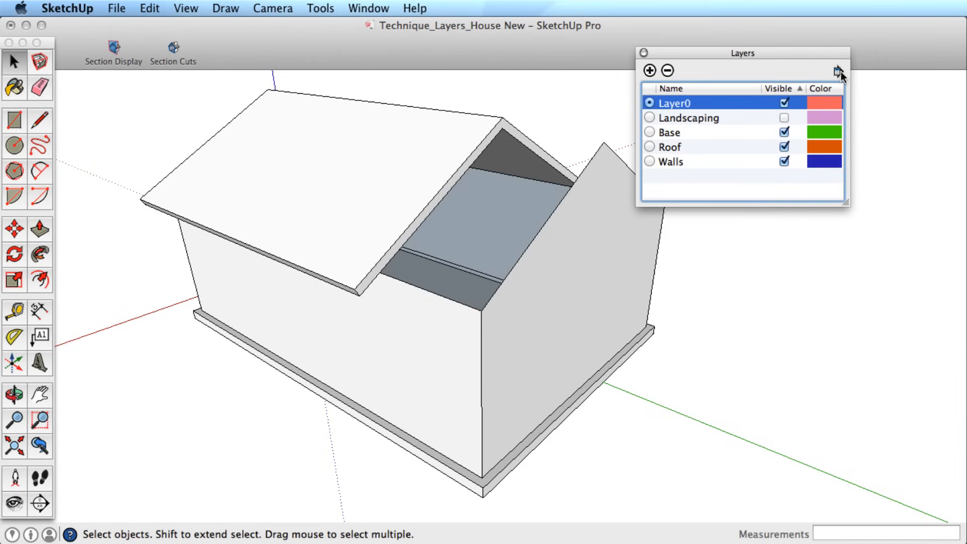
Step: Preview Color by Layer, switch it off, then purge the unused Landscaping layer
left_click(838, 70)
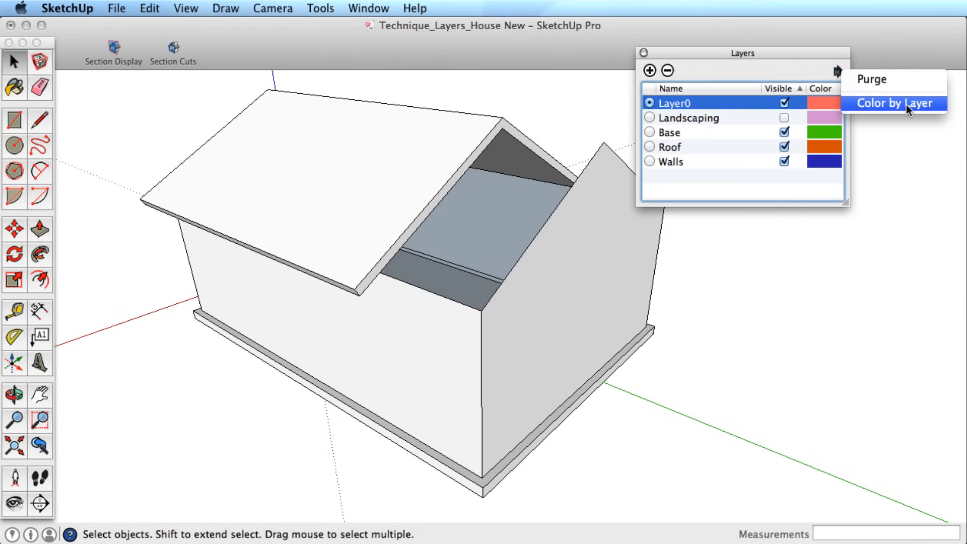
left_click(895, 103)
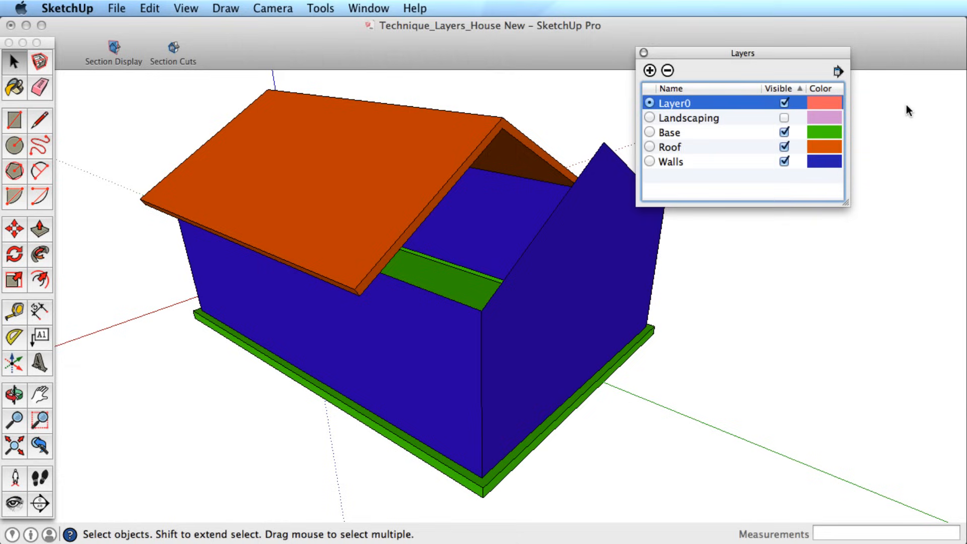
left_click(14, 395)
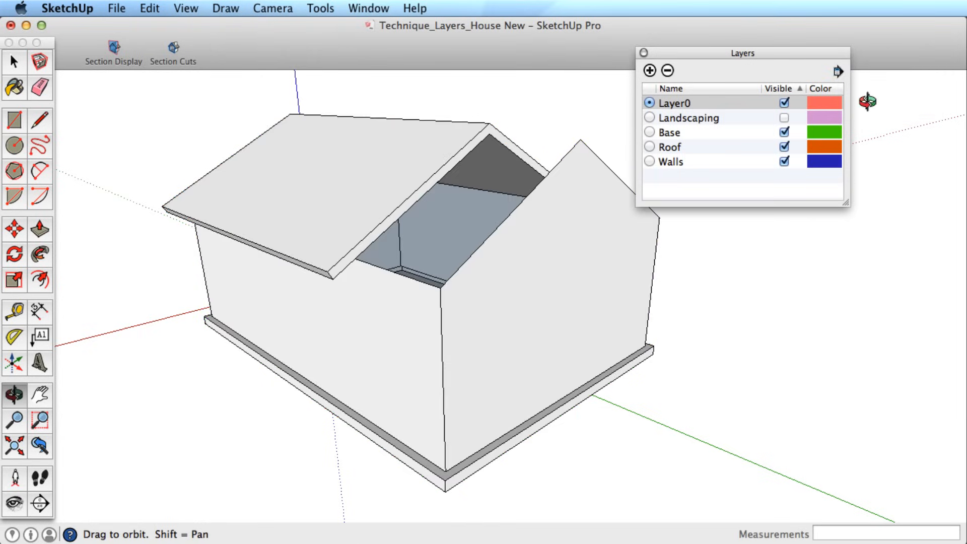
mouse_move(850, 90)
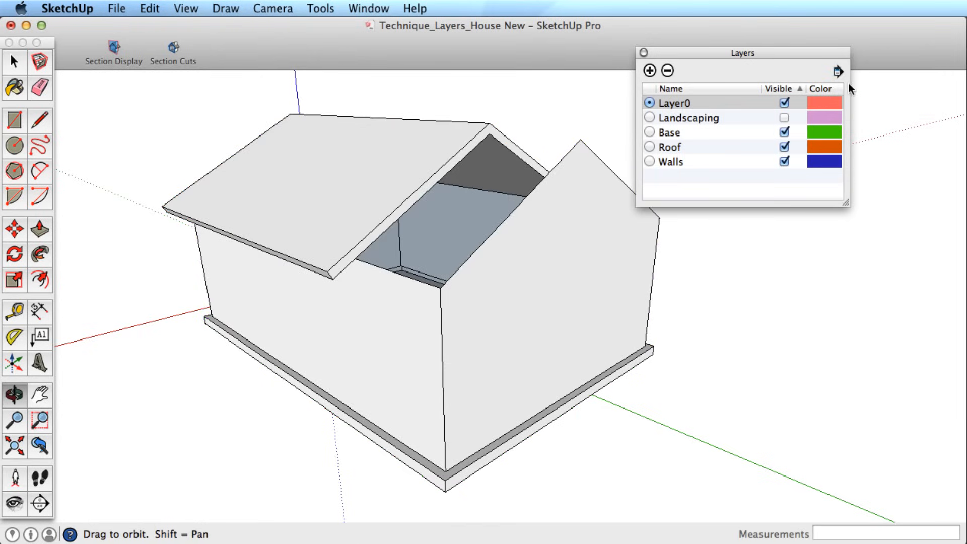
left_click(838, 71)
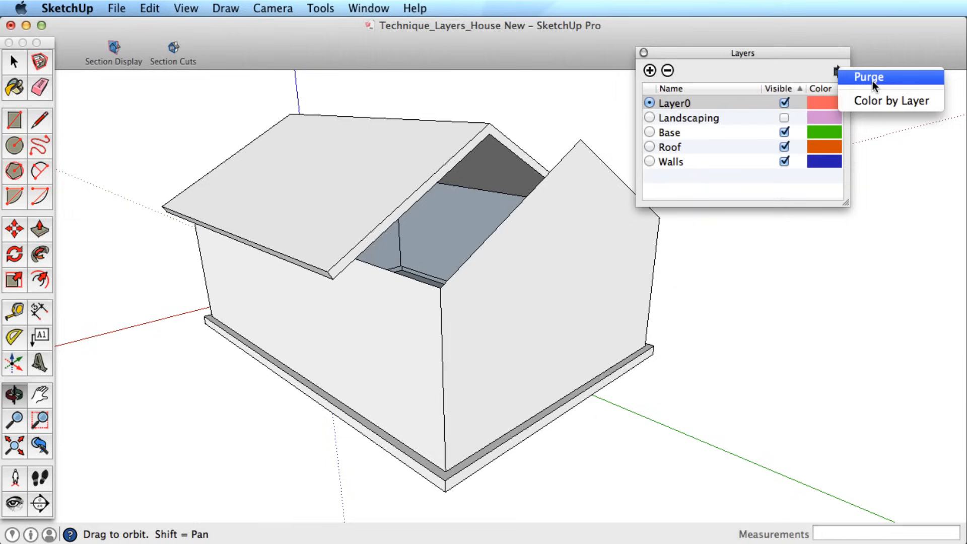
left_click(868, 77)
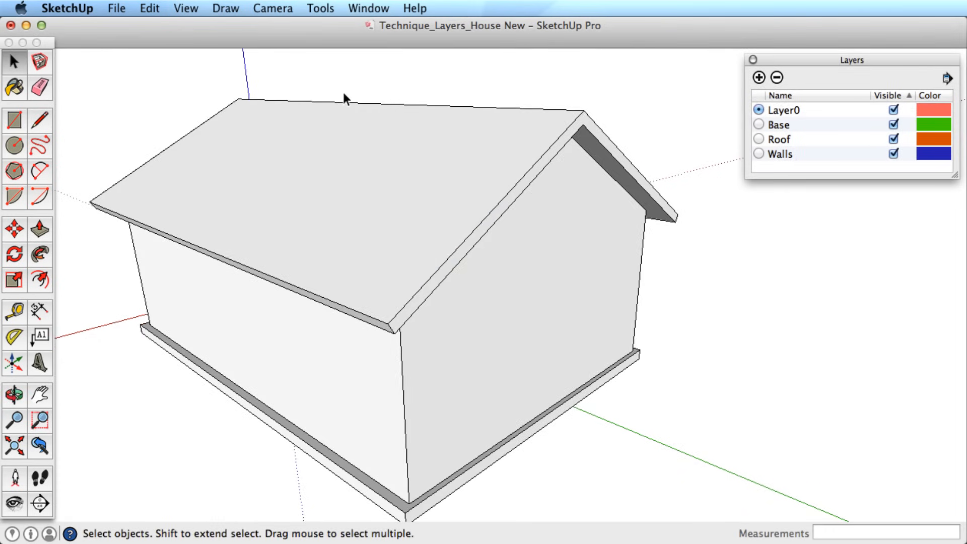
Step: In Entity Info, assign the roof group to Roof and the walls group to Walls
left_click(396, 168)
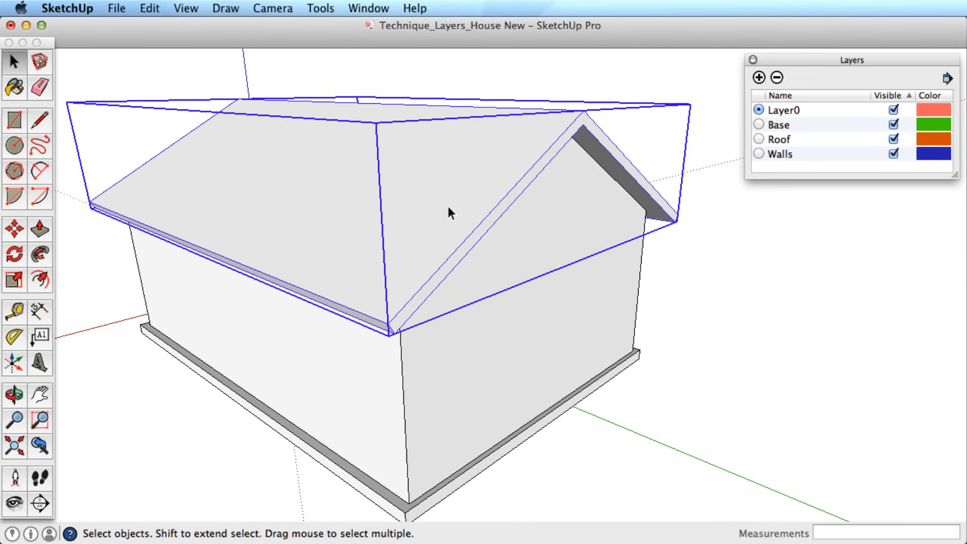
mouse_move(362, 5)
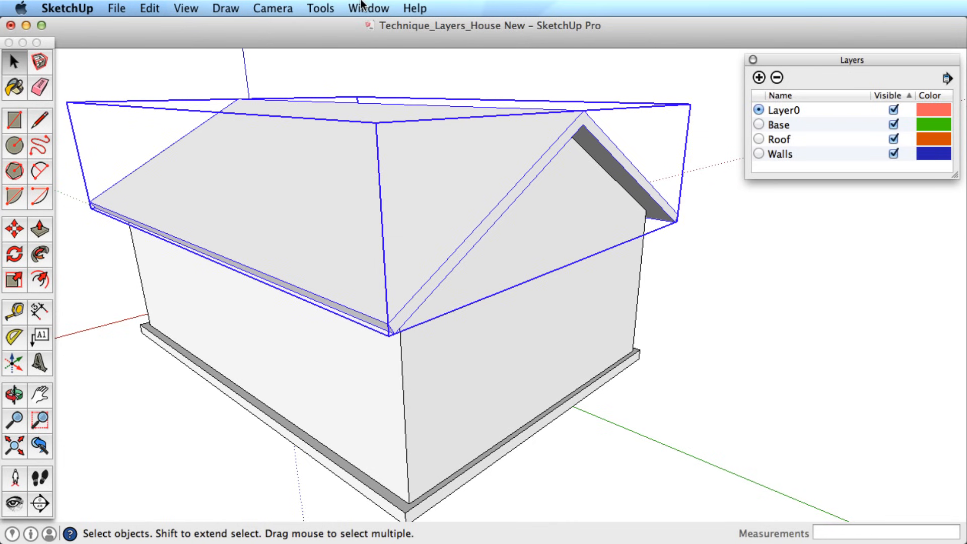
left_click(368, 8)
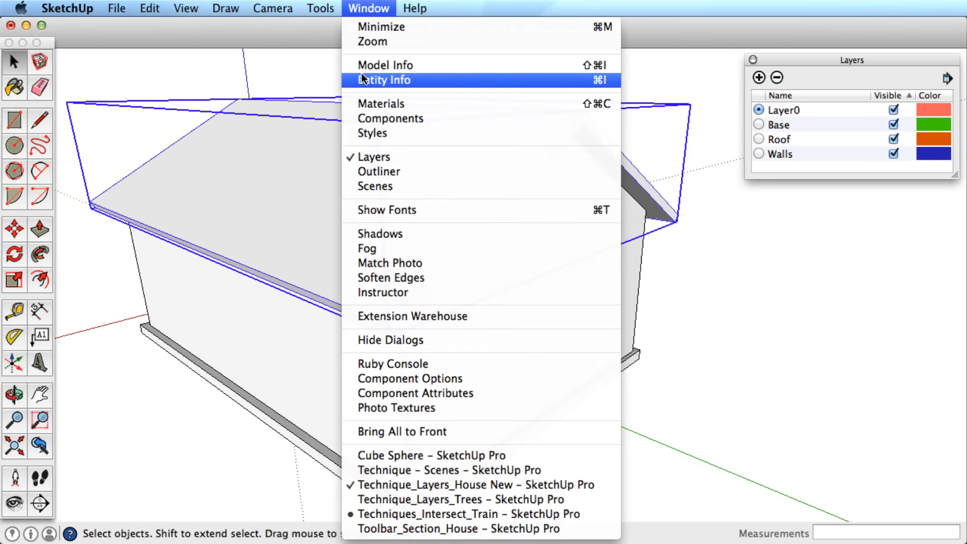
mouse_move(426, 84)
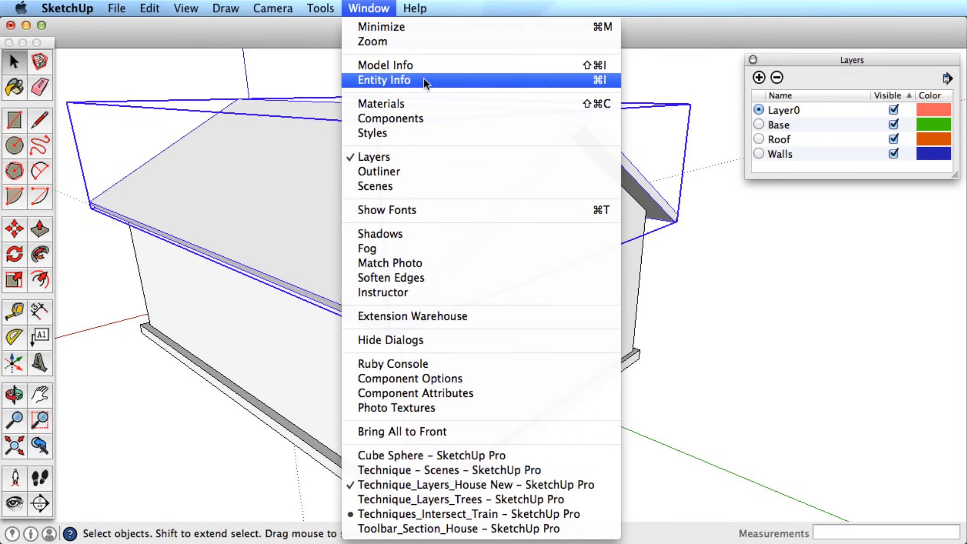
left_click(384, 80)
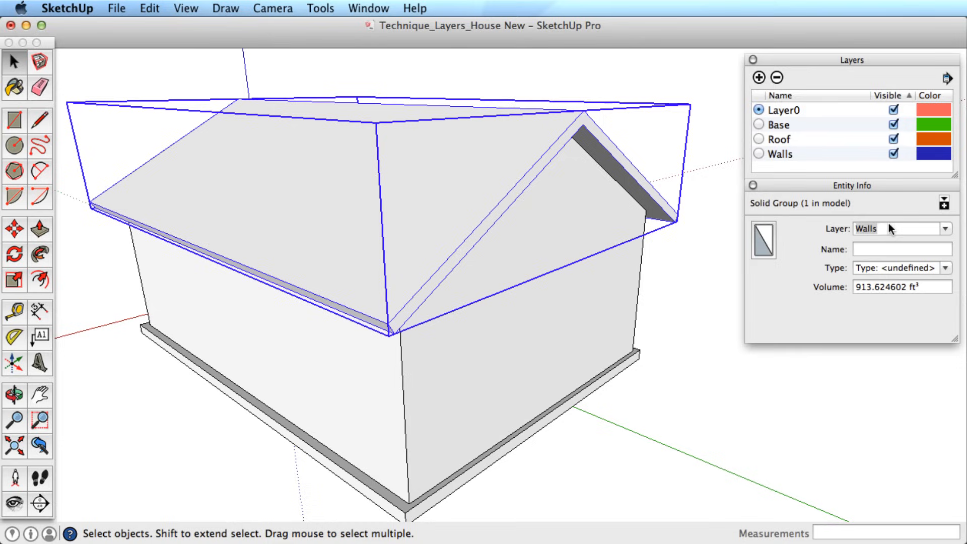
mouse_move(933, 240)
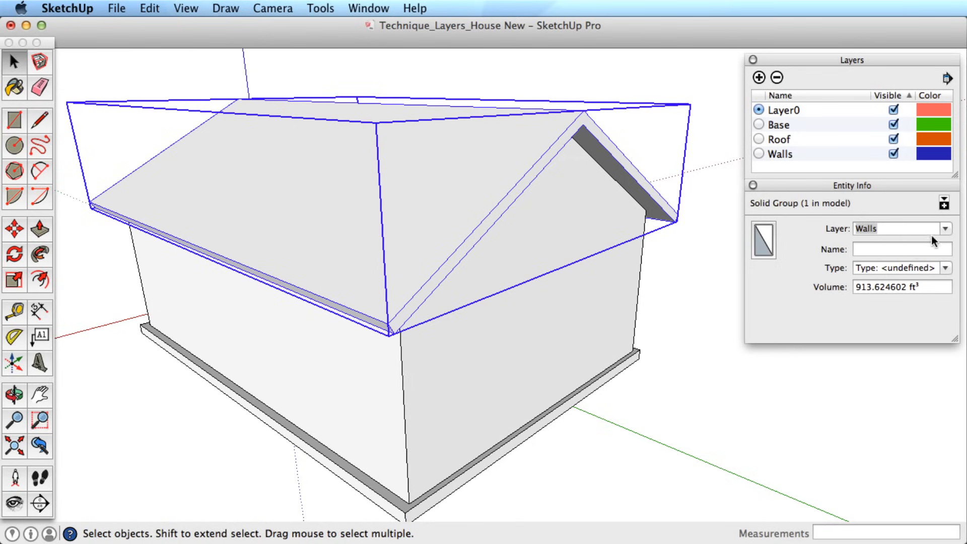
left_click(945, 228)
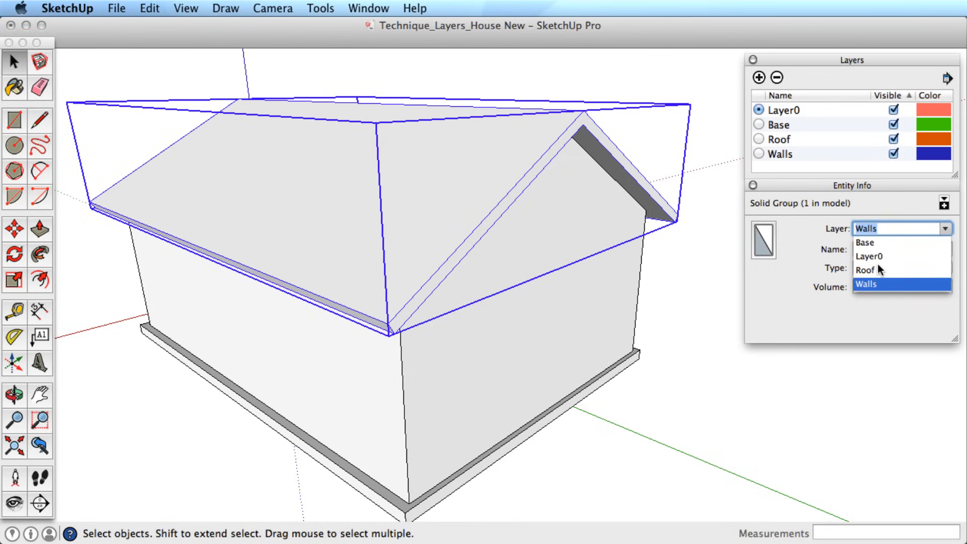
left_click(865, 270)
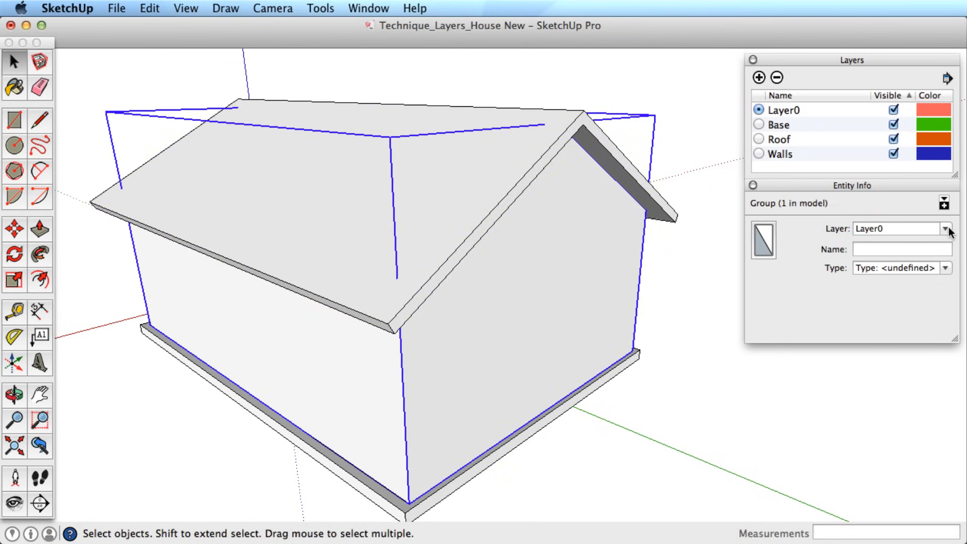
left_click(946, 228)
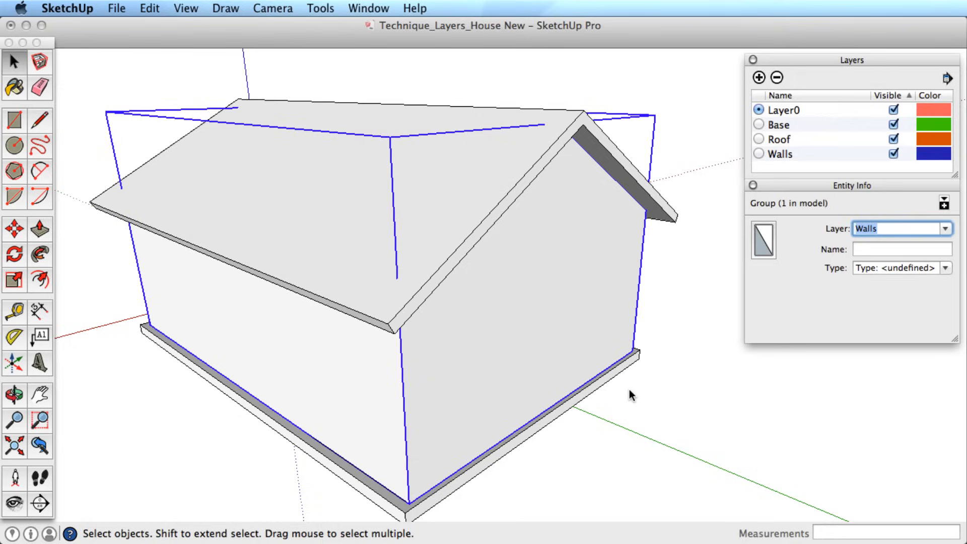
left_click(945, 228)
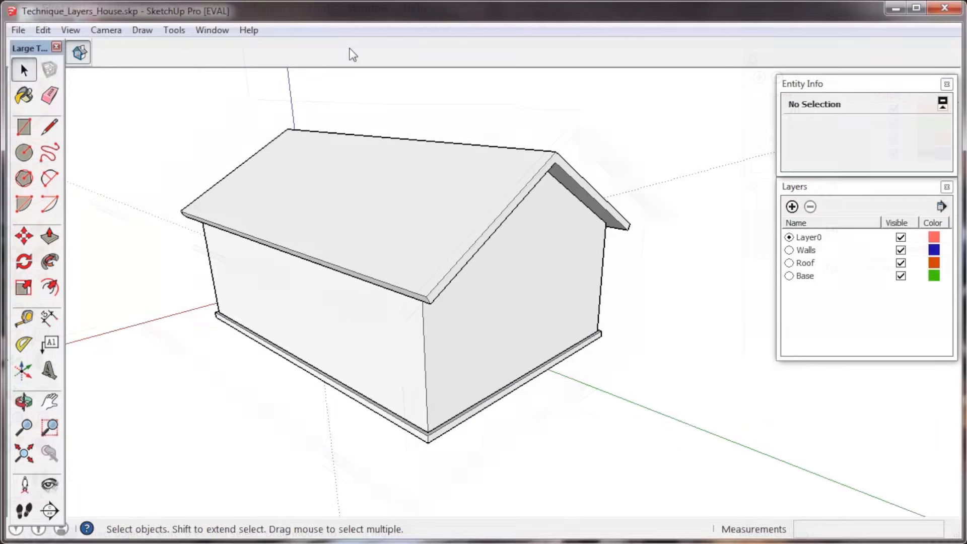
mouse_move(330, 60)
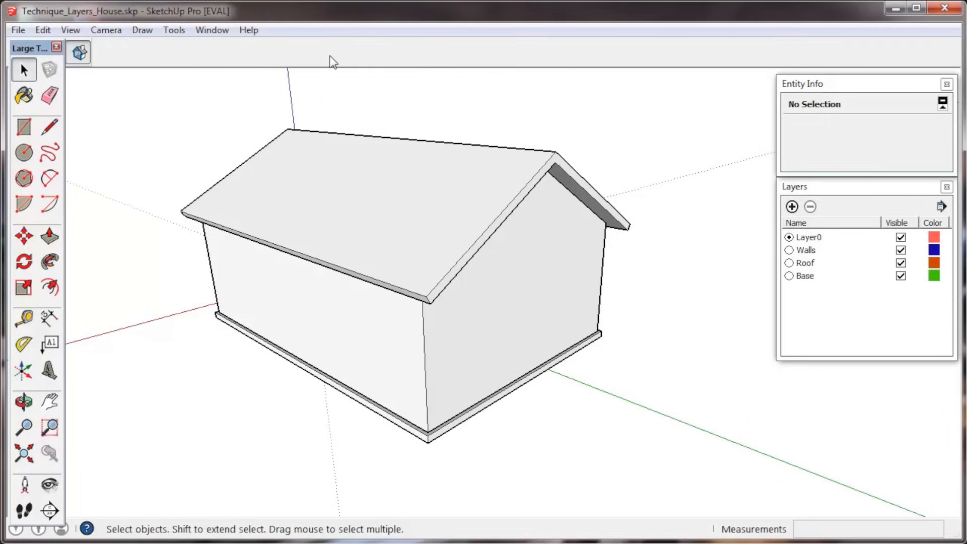
mouse_move(68, 40)
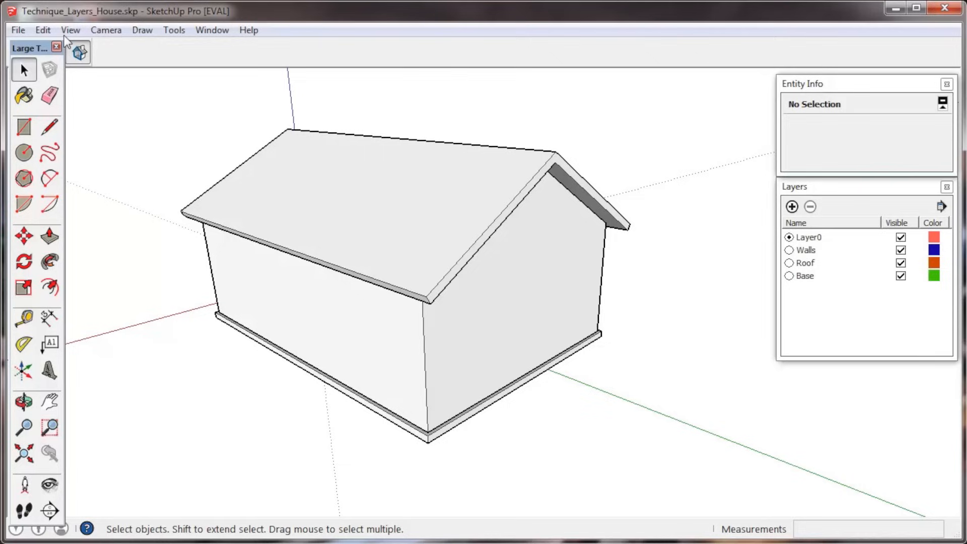
mouse_move(70, 30)
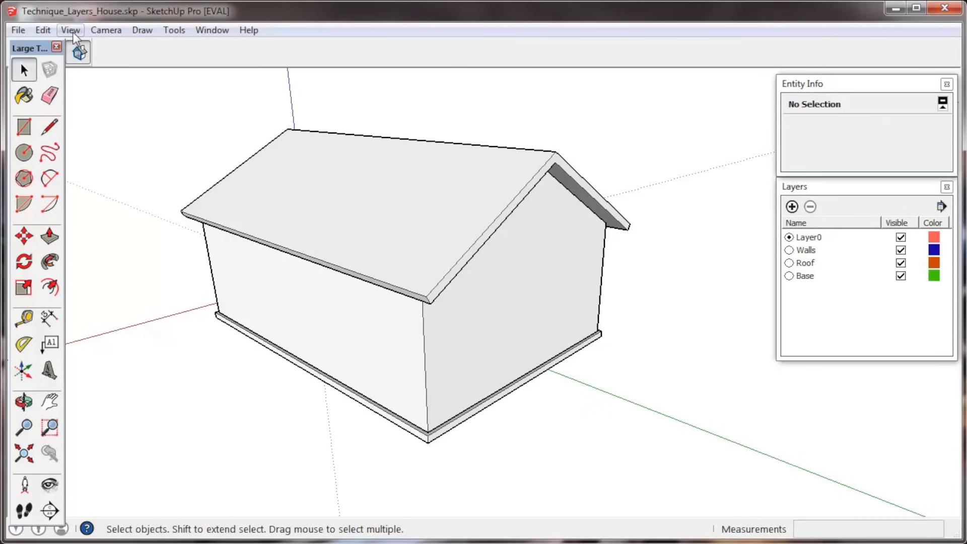
Step: Enable the Layers toolbar from View > Toolbars and close the dialog
left_click(71, 30)
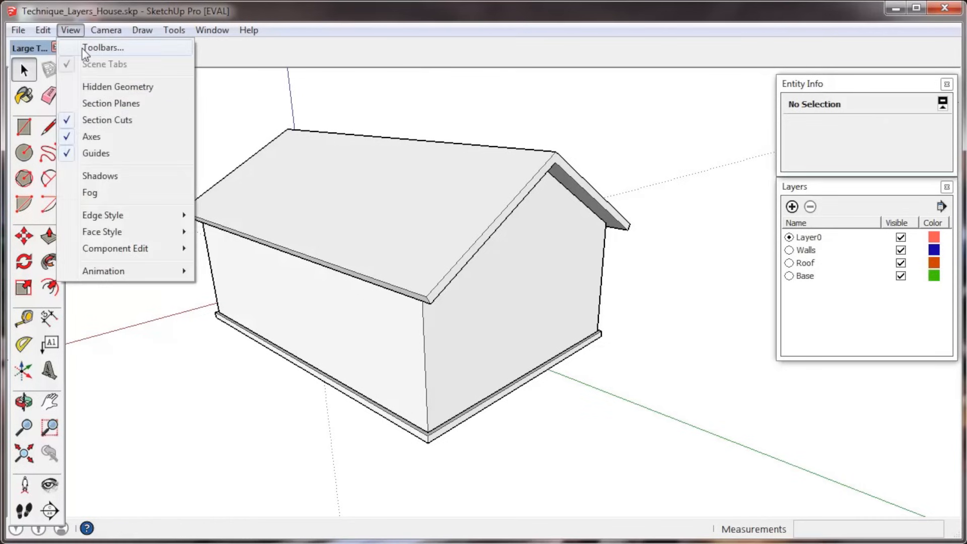
left_click(102, 47)
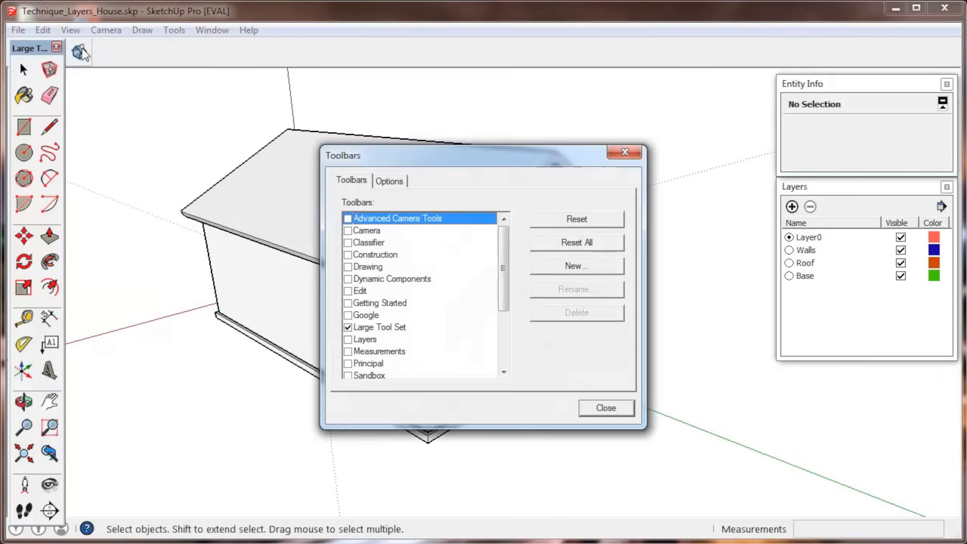
left_click(348, 339)
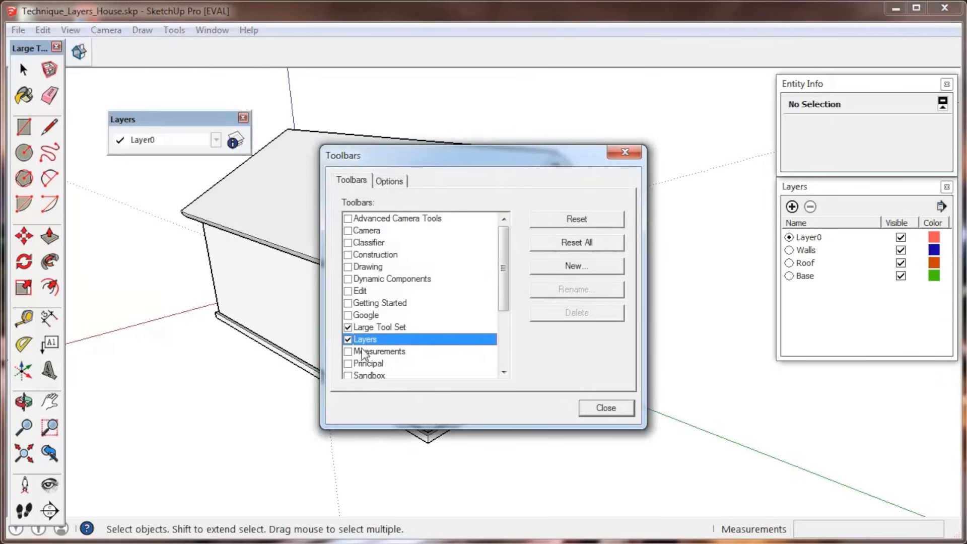
left_click(605, 407)
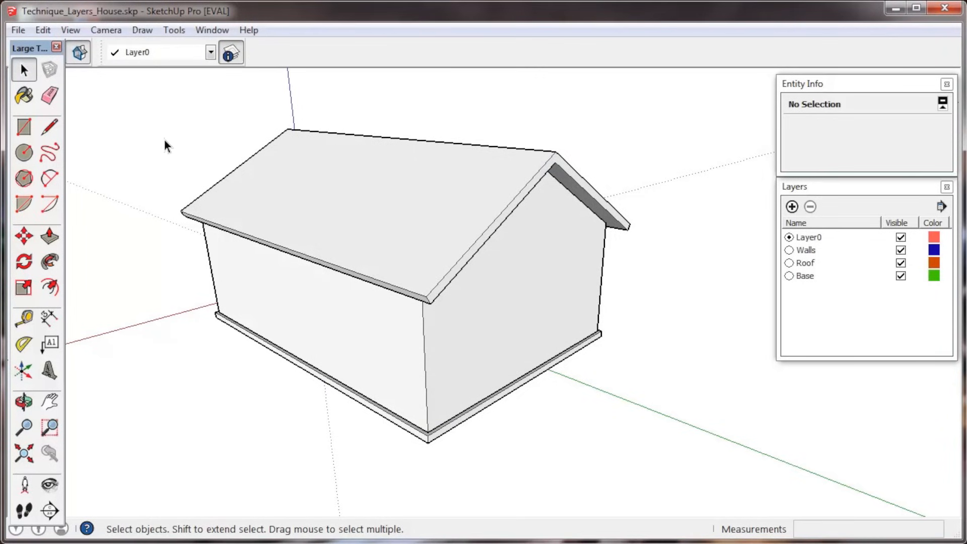
mouse_move(307, 212)
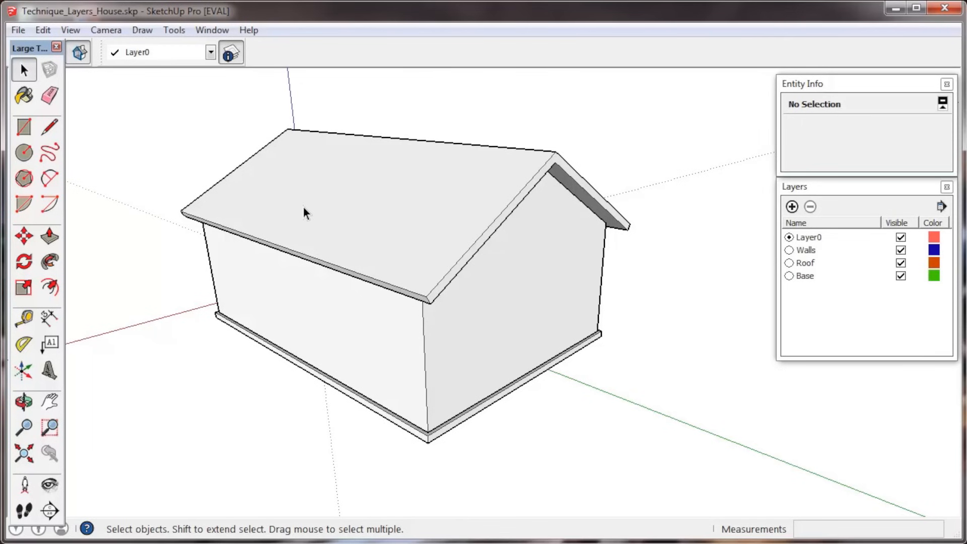
left_click(211, 52)
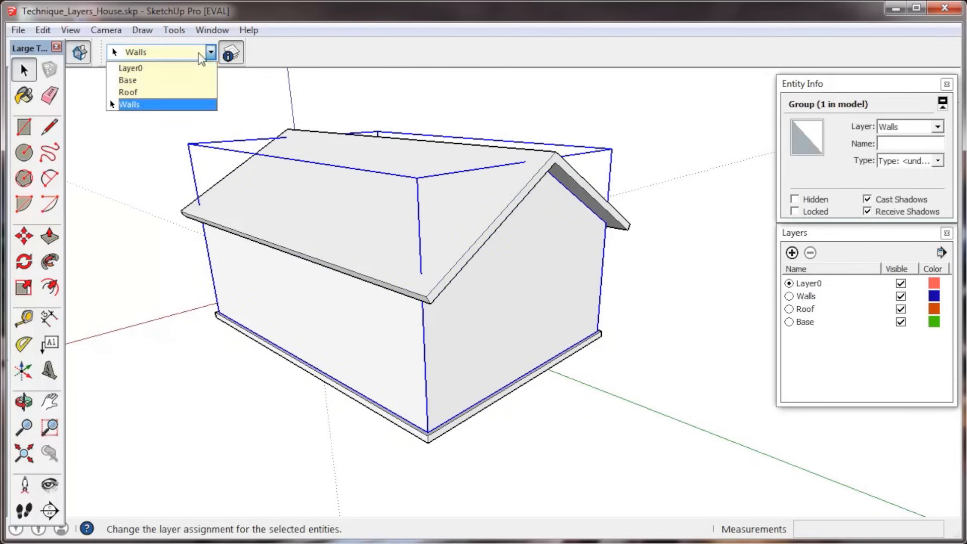
left_click(130, 68)
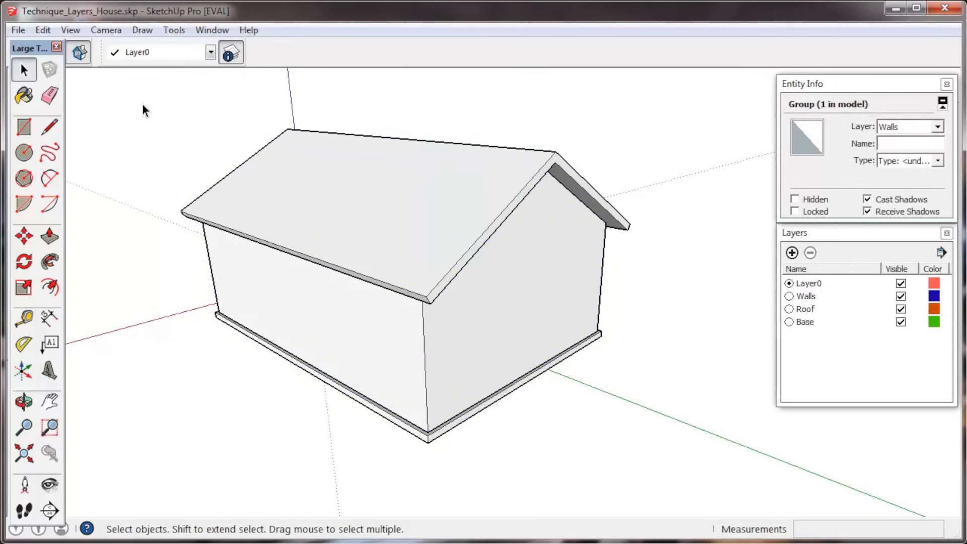
left_click(146, 110)
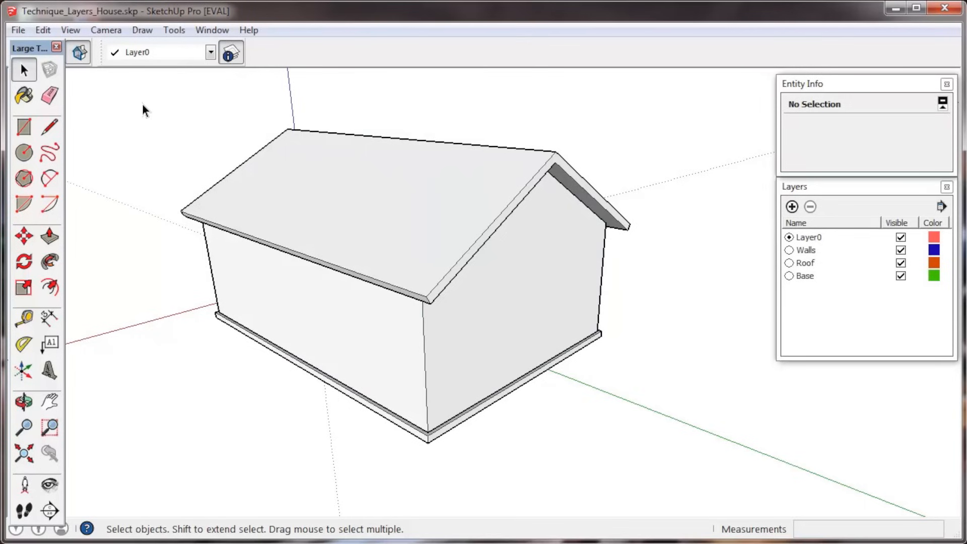
mouse_move(188, 104)
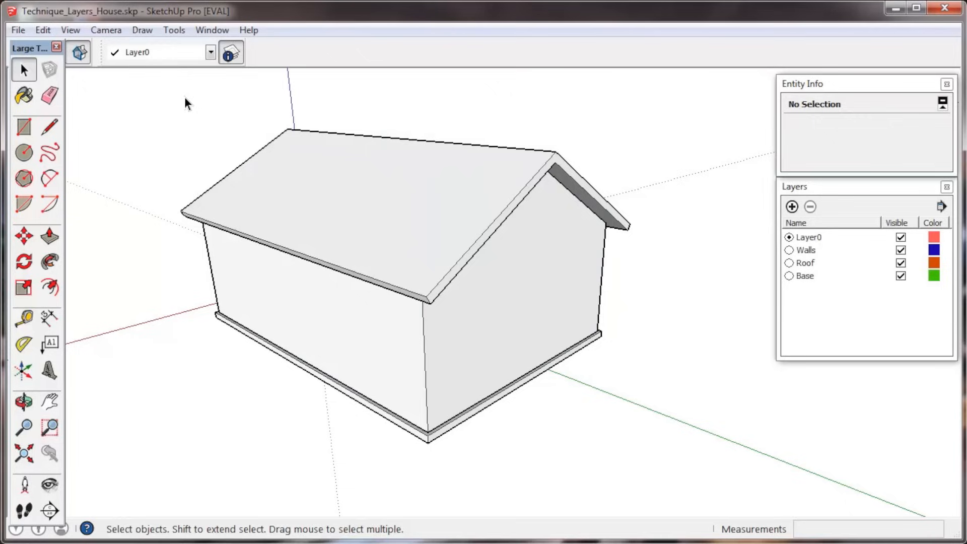
left_click(788, 276)
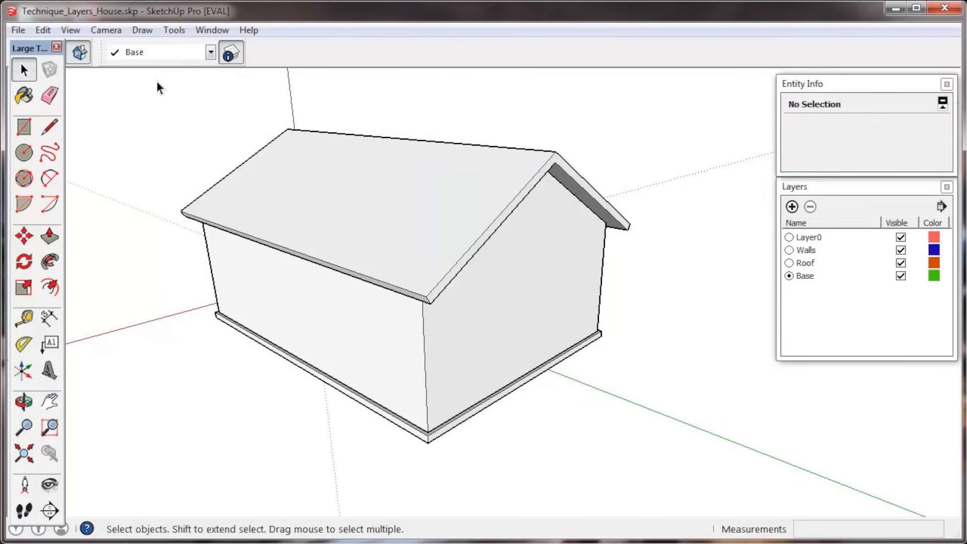
left_click(211, 52)
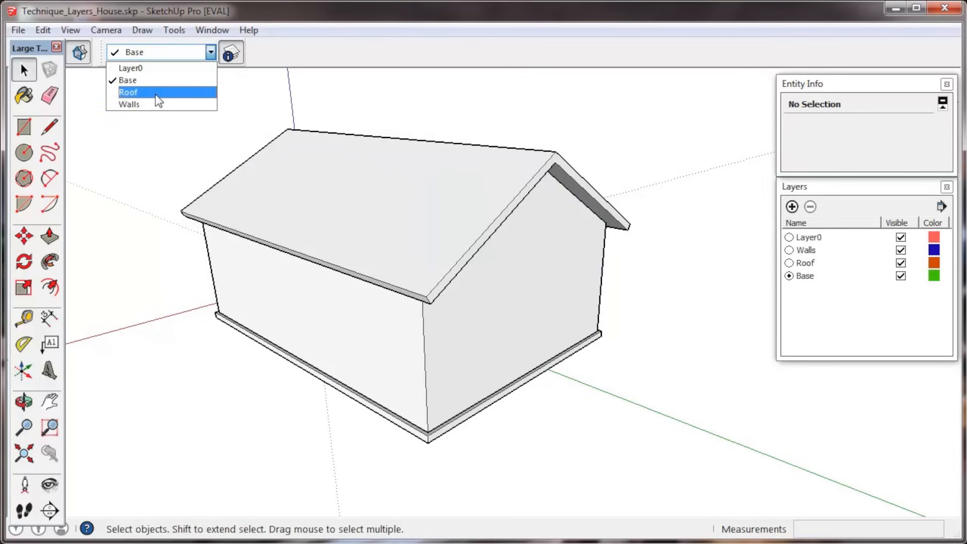
left_click(128, 92)
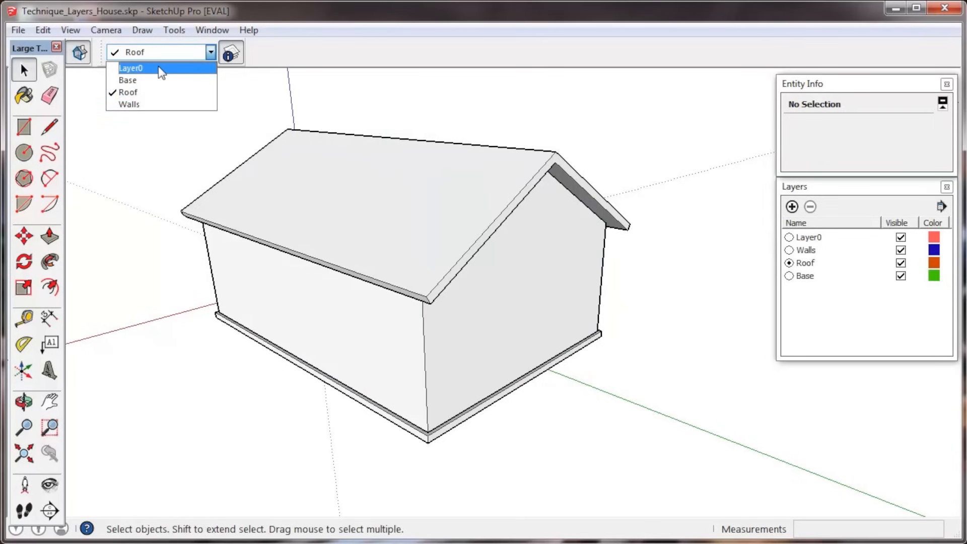
left_click(129, 68)
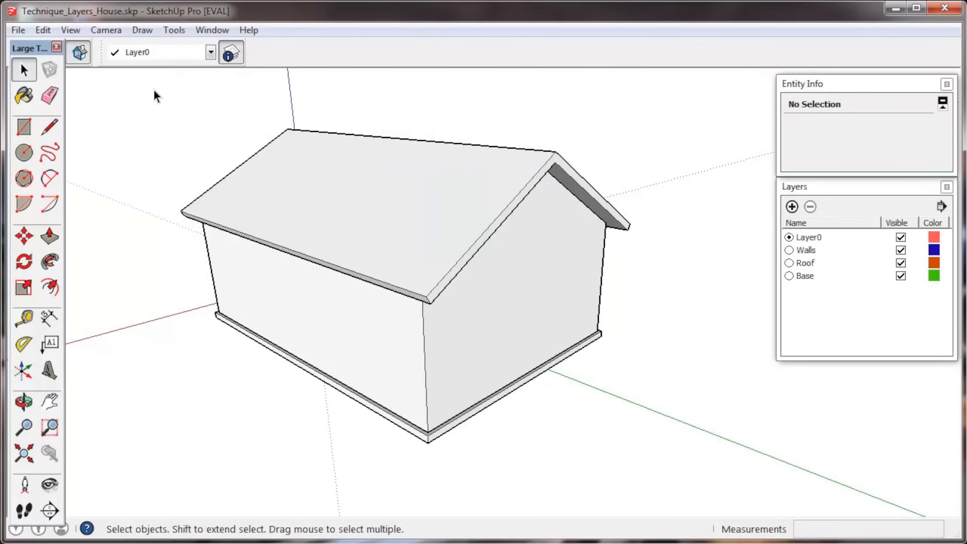
mouse_move(234, 146)
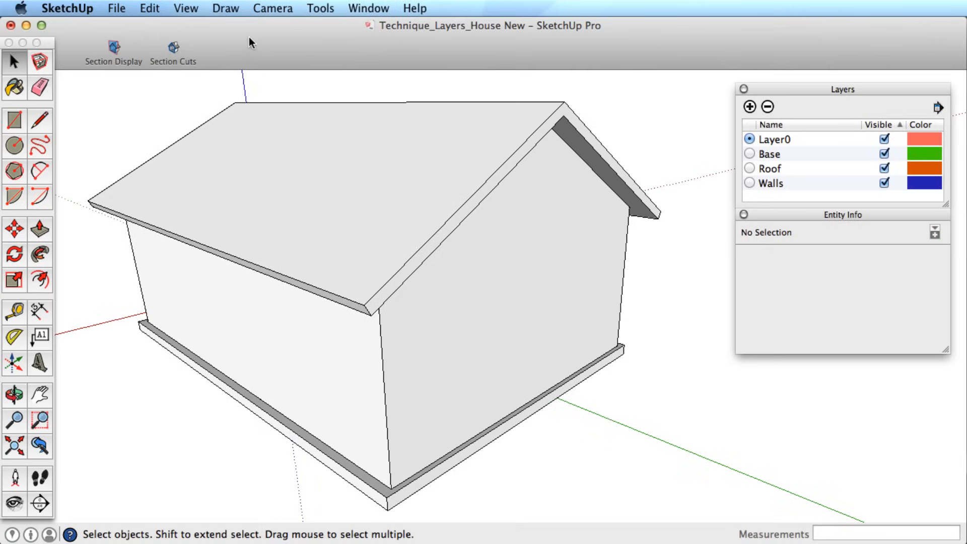
mouse_move(185, 8)
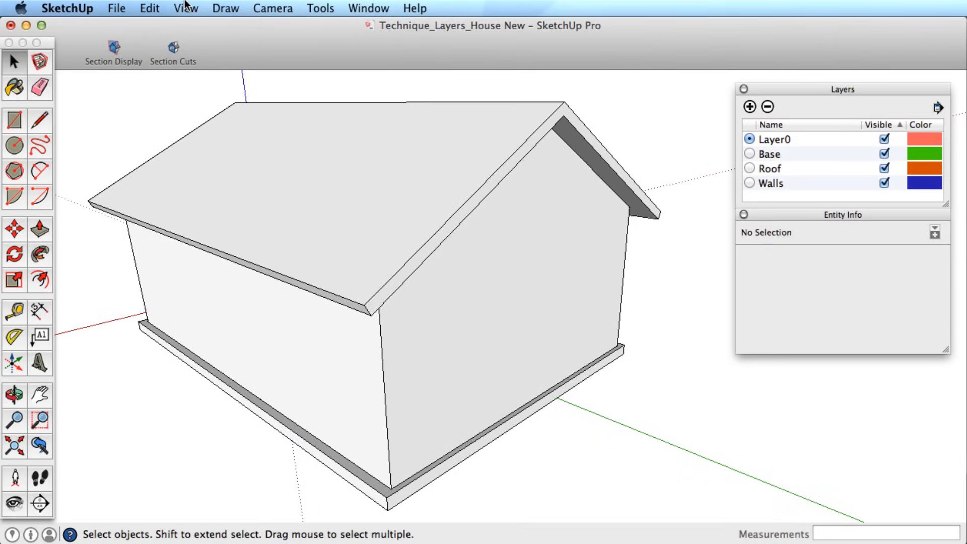
Step: Add the Layers tool palette and make Roof current, passing through Base
left_click(184, 8)
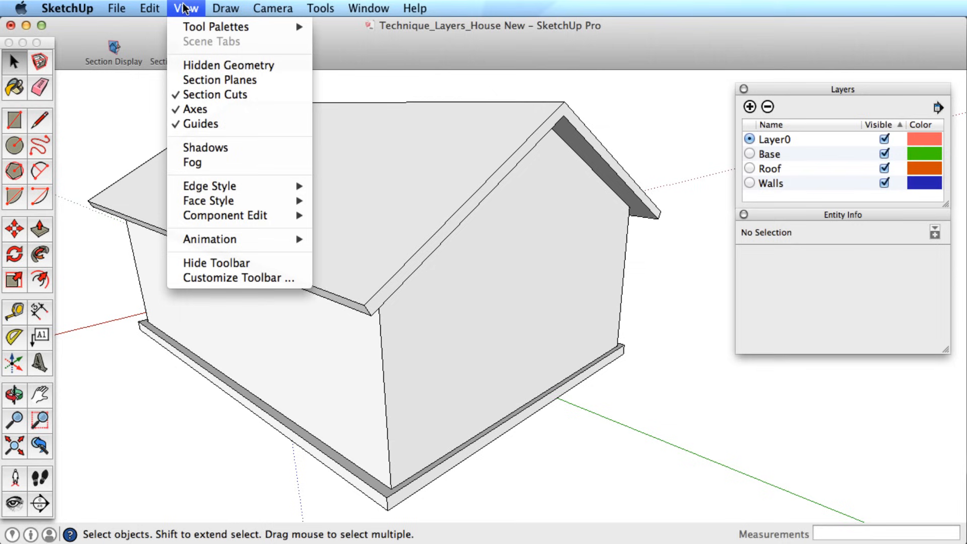
left_click(237, 278)
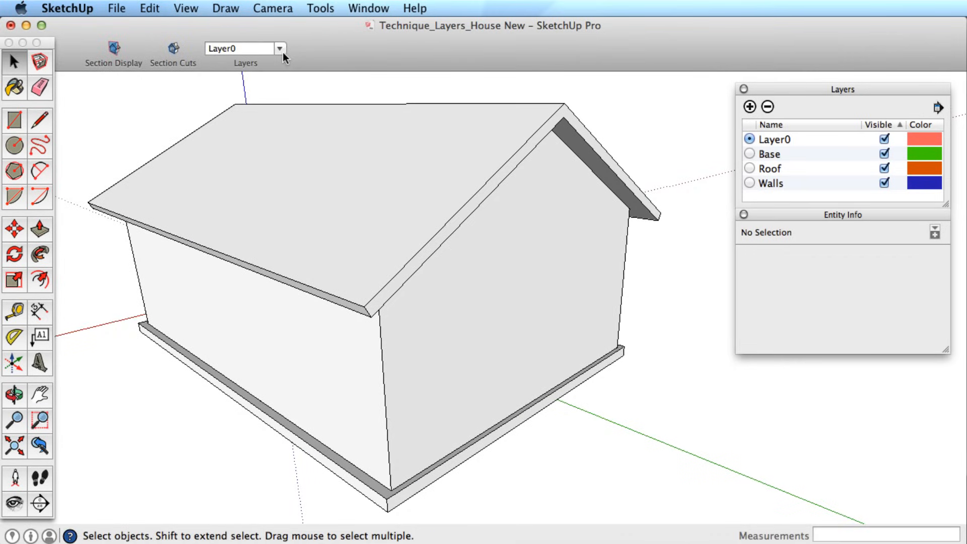
mouse_move(277, 52)
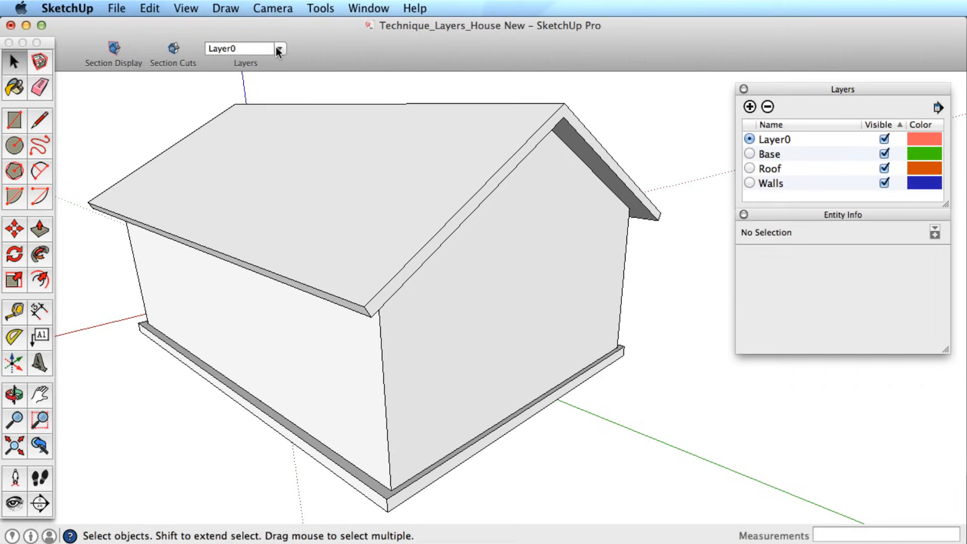
left_click(750, 154)
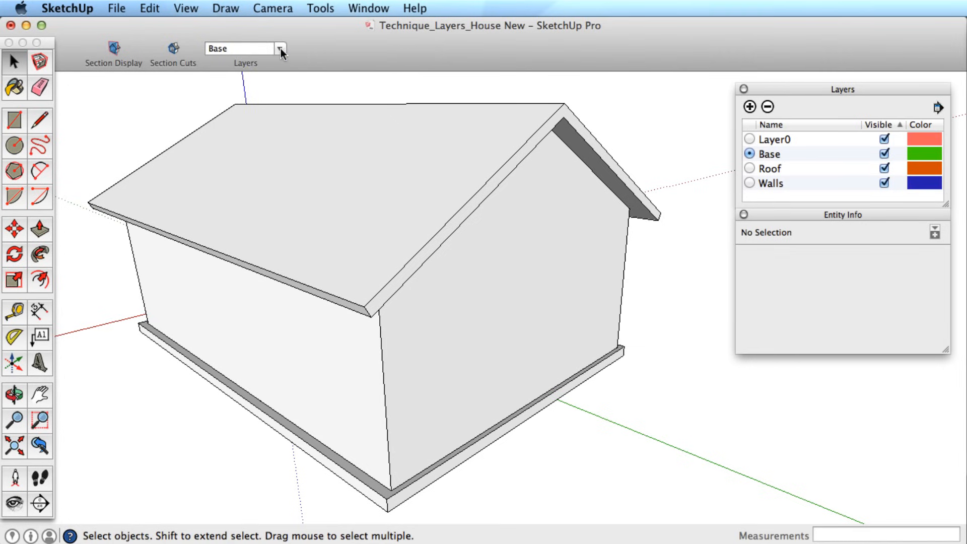
left_click(749, 167)
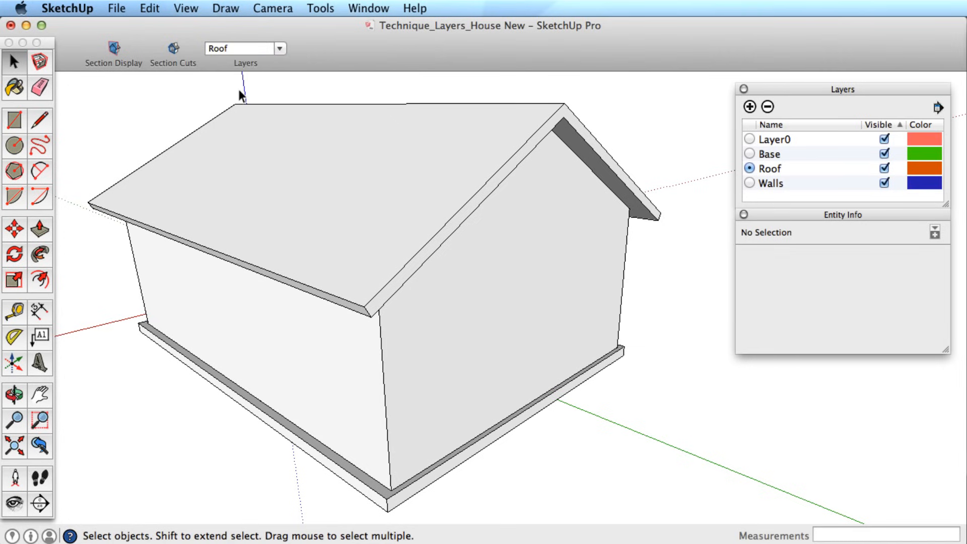
Step: Select the roof group to confirm it sits on the Roof layer, then deselect
left_click(241, 139)
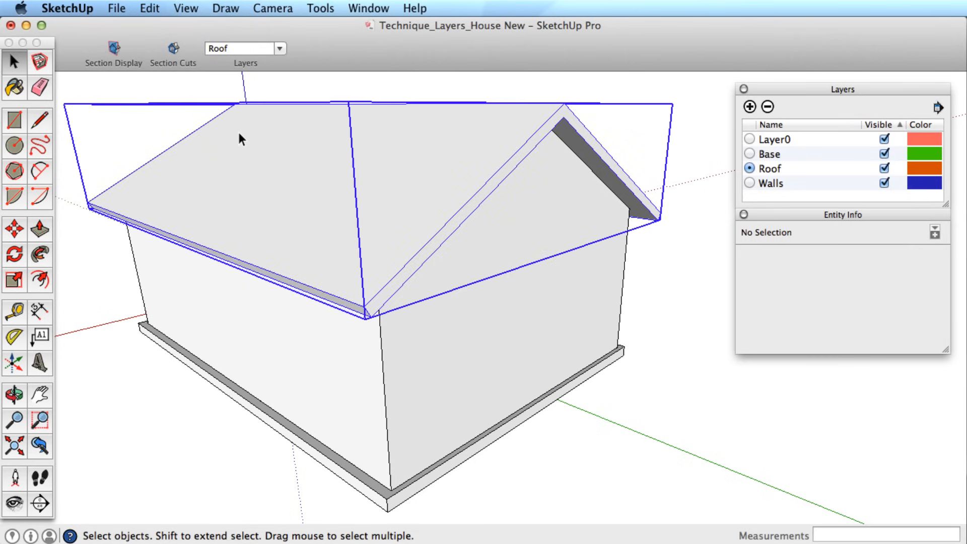
left_click(216, 155)
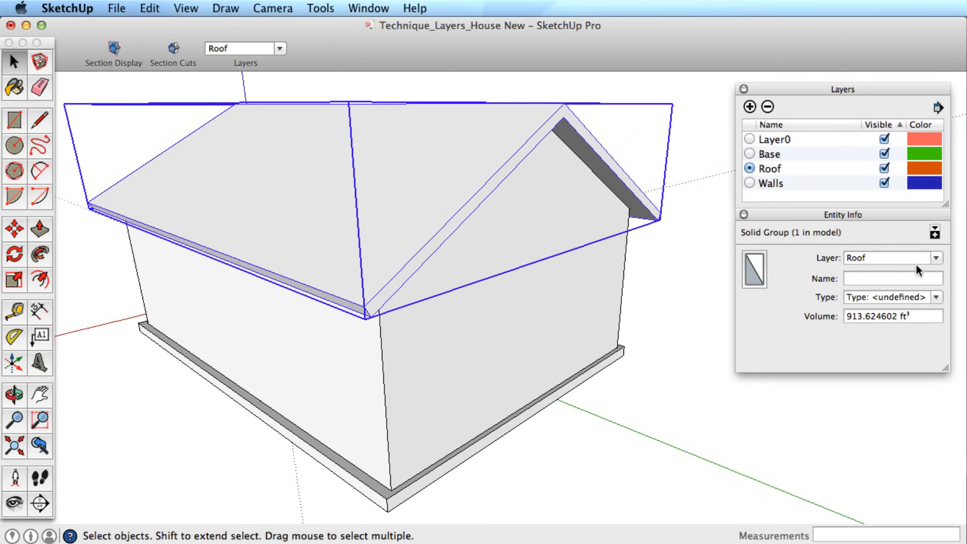
left_click(937, 258)
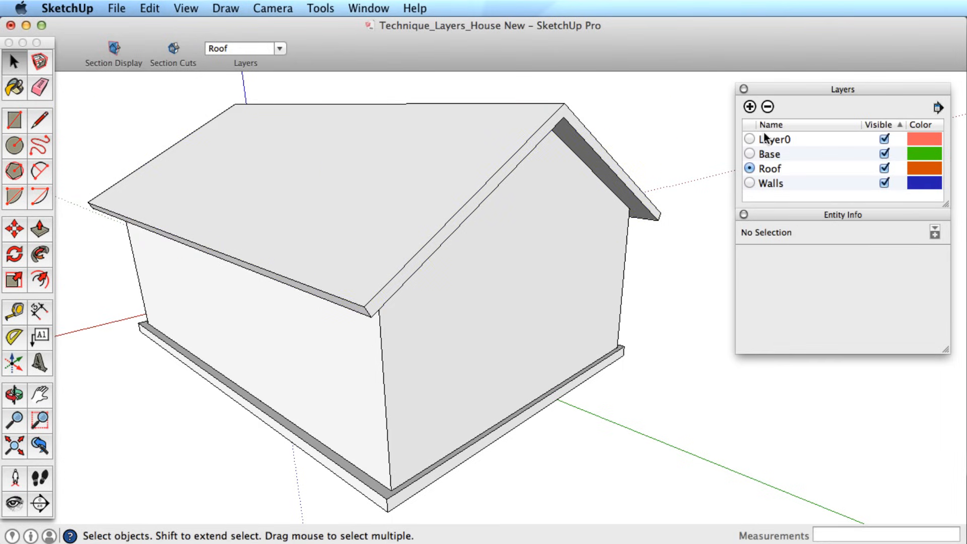
Step: Make Layer0 current and delete Walls, moving its contents to Layer0
left_click(749, 139)
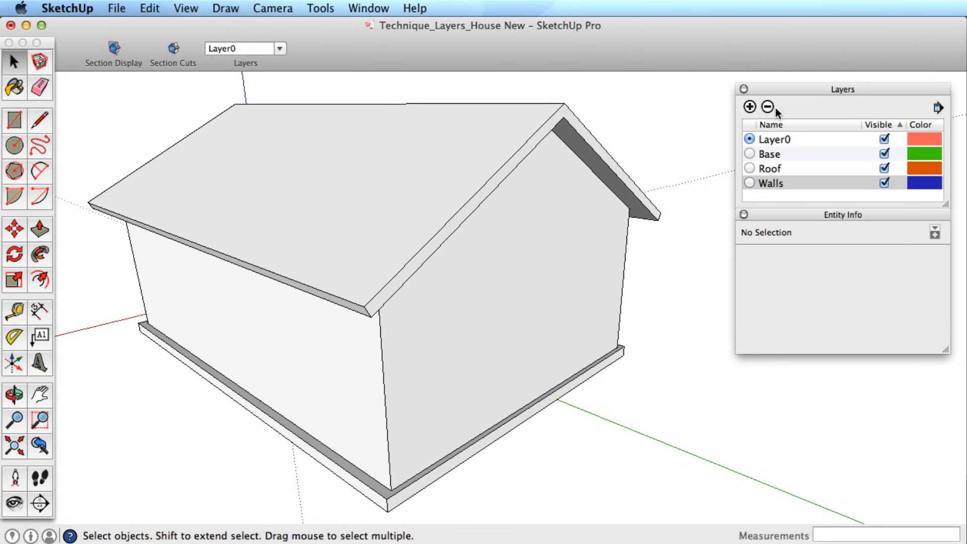
left_click(768, 106)
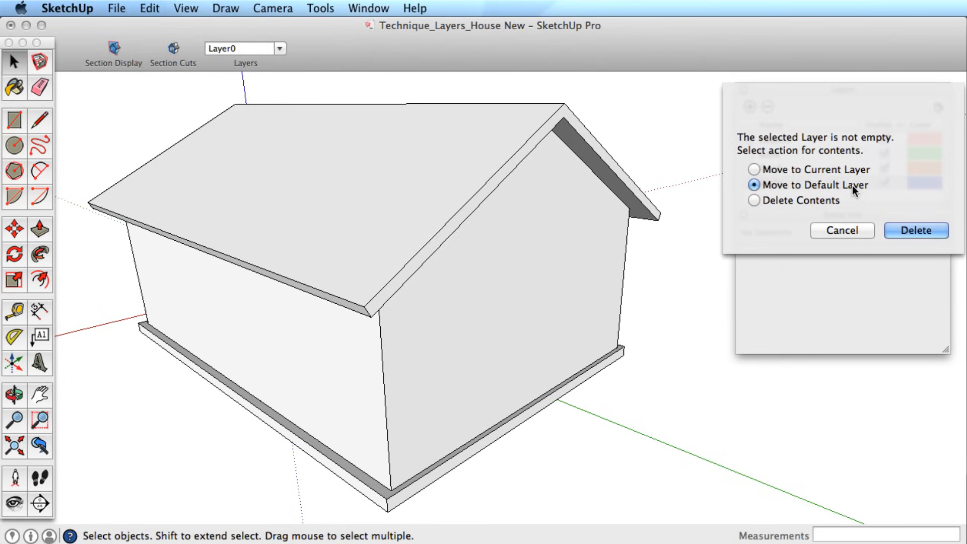
mouse_move(855, 181)
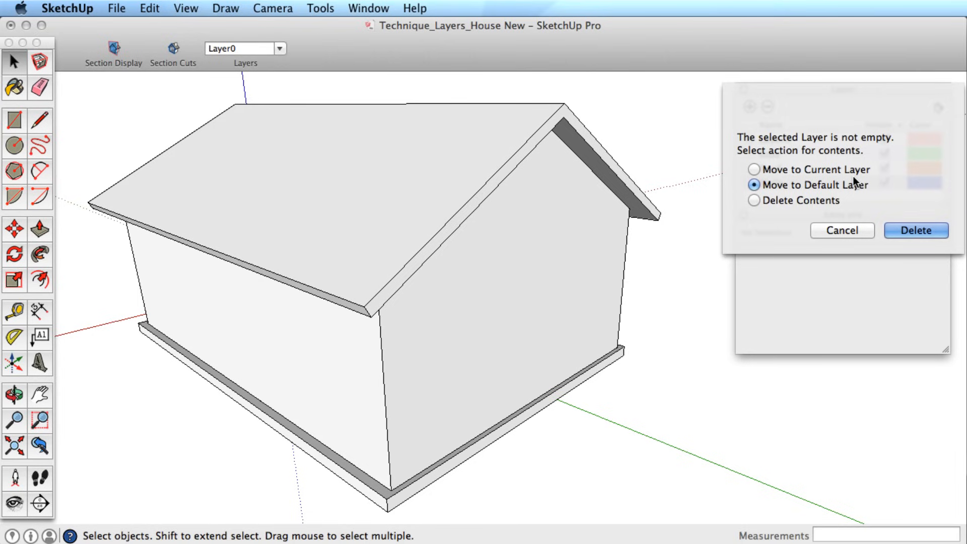
mouse_move(835, 204)
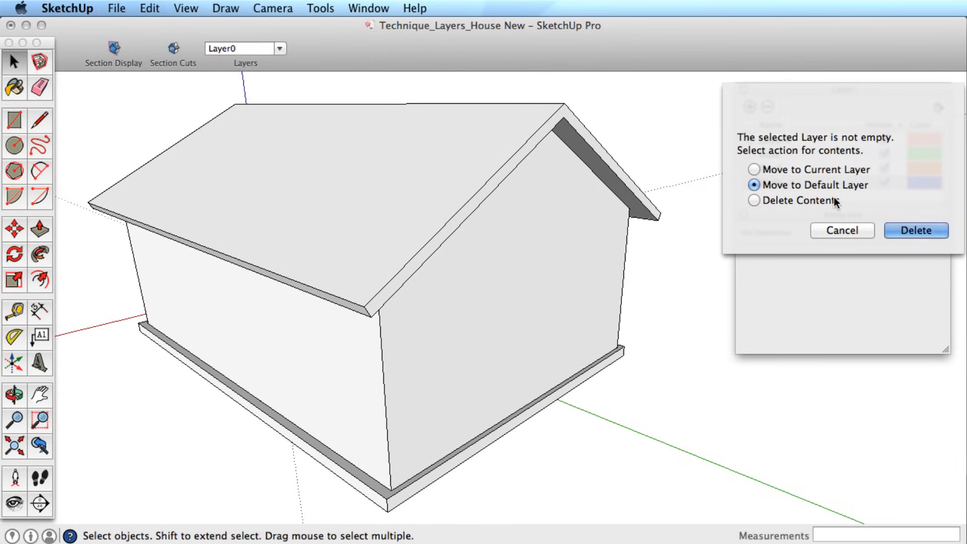
left_click(915, 230)
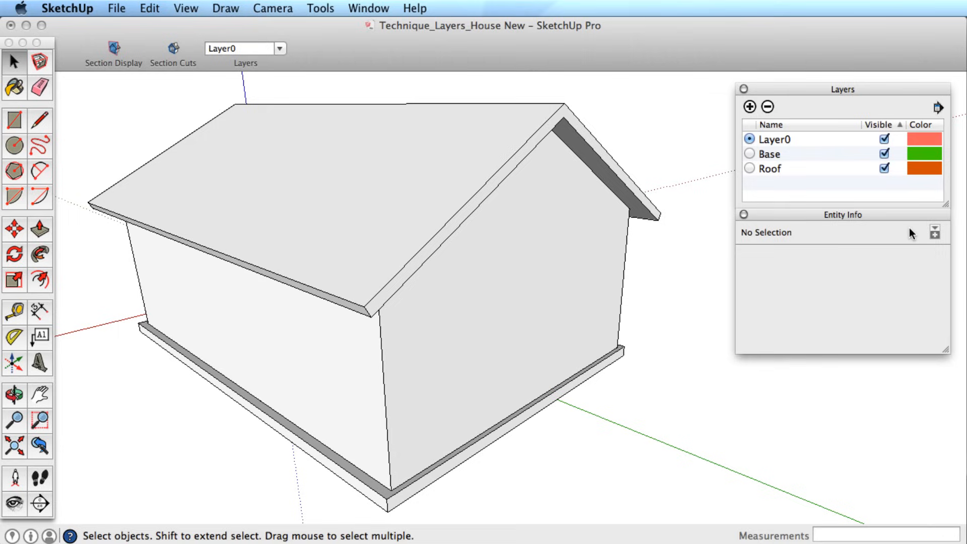
mouse_move(863, 211)
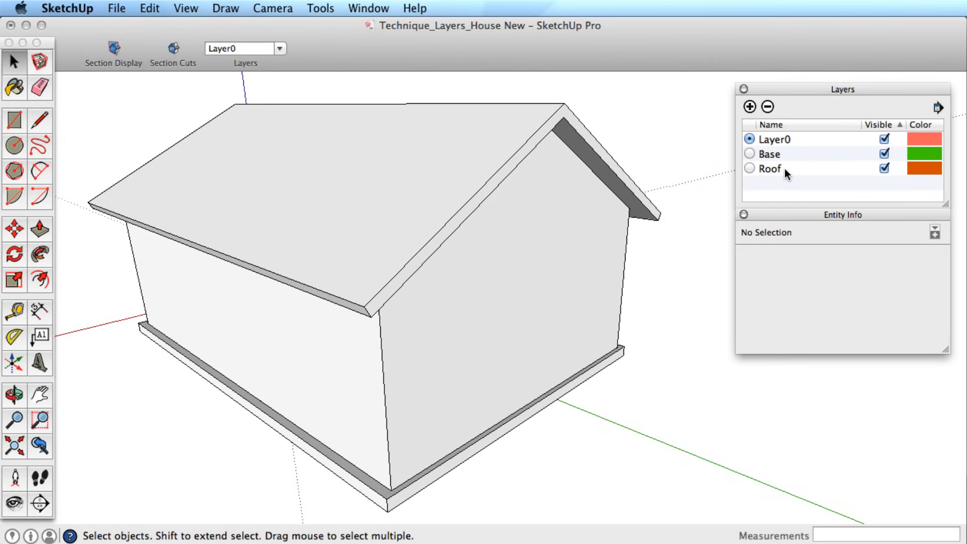
Step: Delete the Base and Roof layers, moving their contents to Layer0
left_click(786, 169)
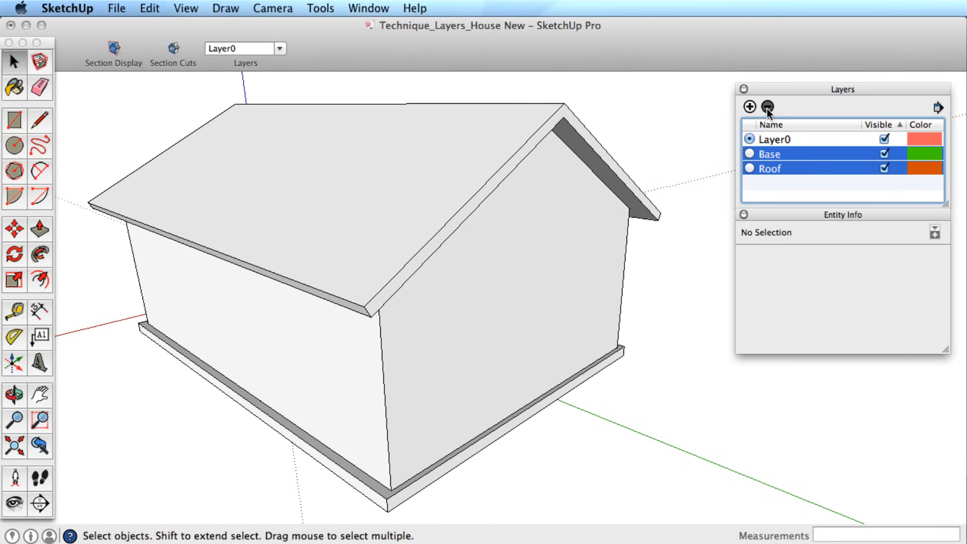
left_click(767, 107)
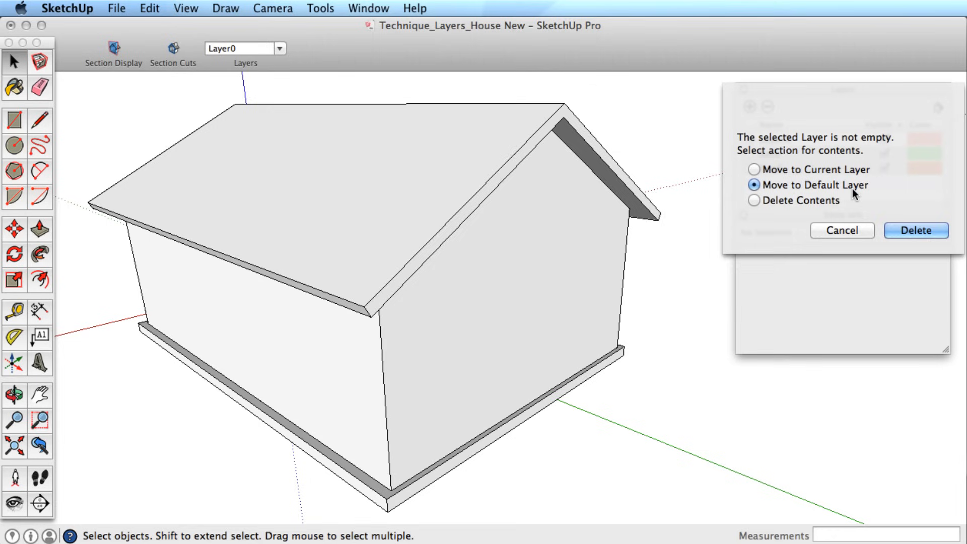
left_click(915, 230)
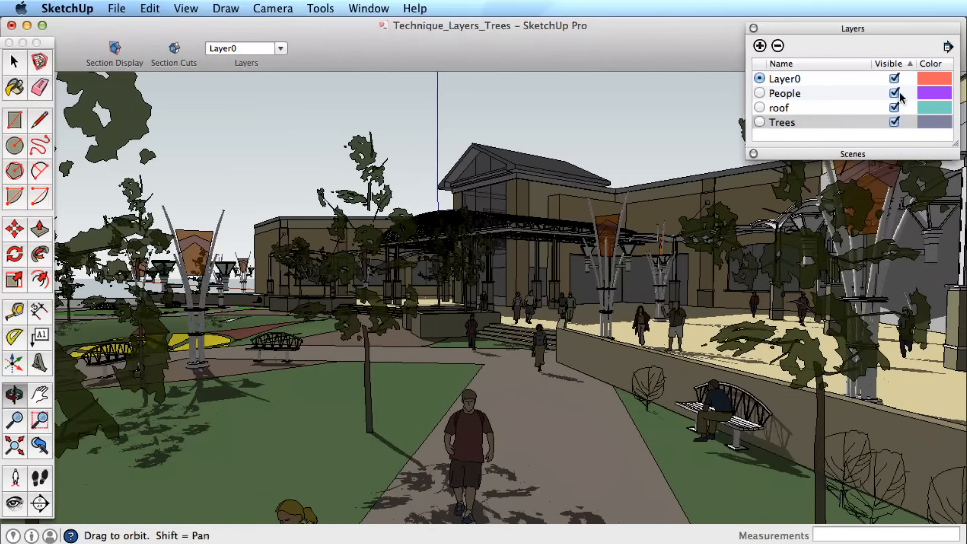
Step: Hide the People and Trees layers, then make both visible again
left_click(894, 93)
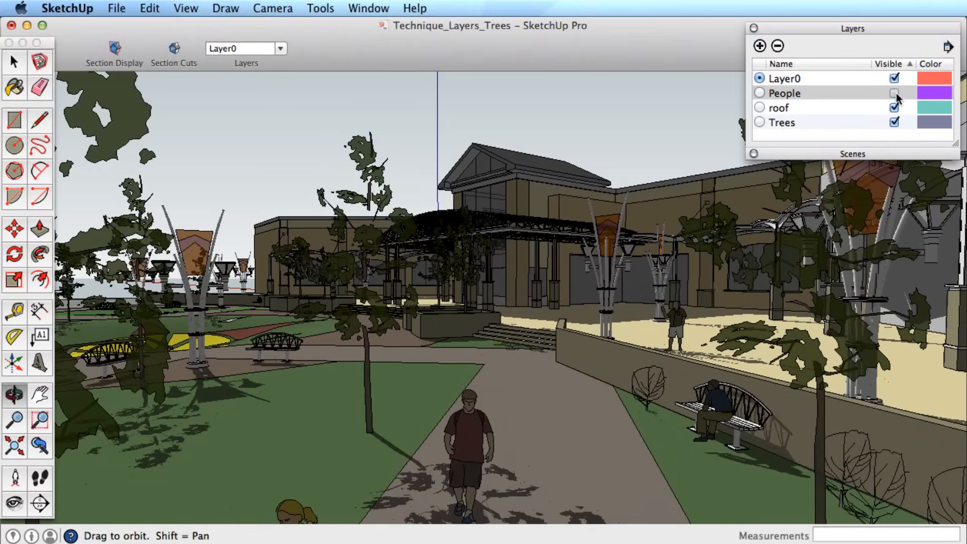
left_click(893, 93)
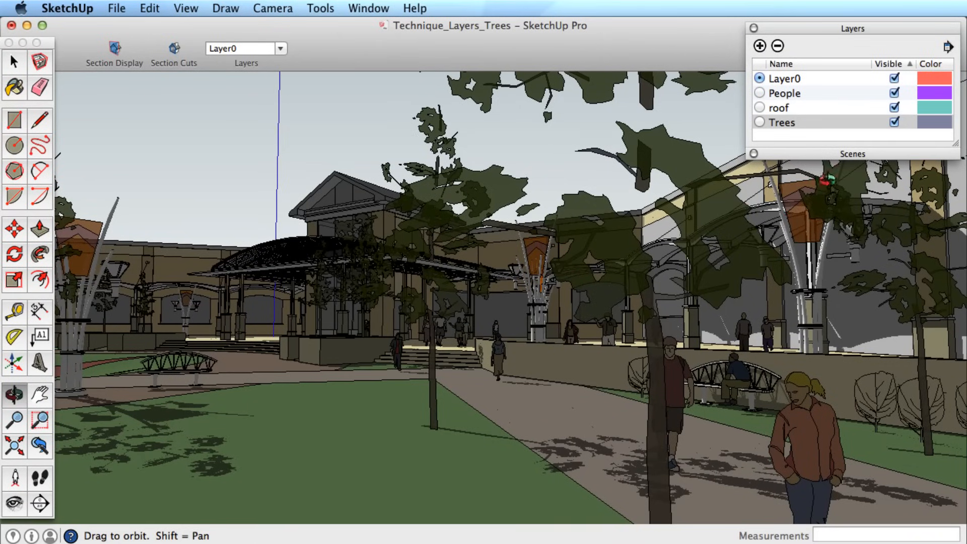
left_click(894, 122)
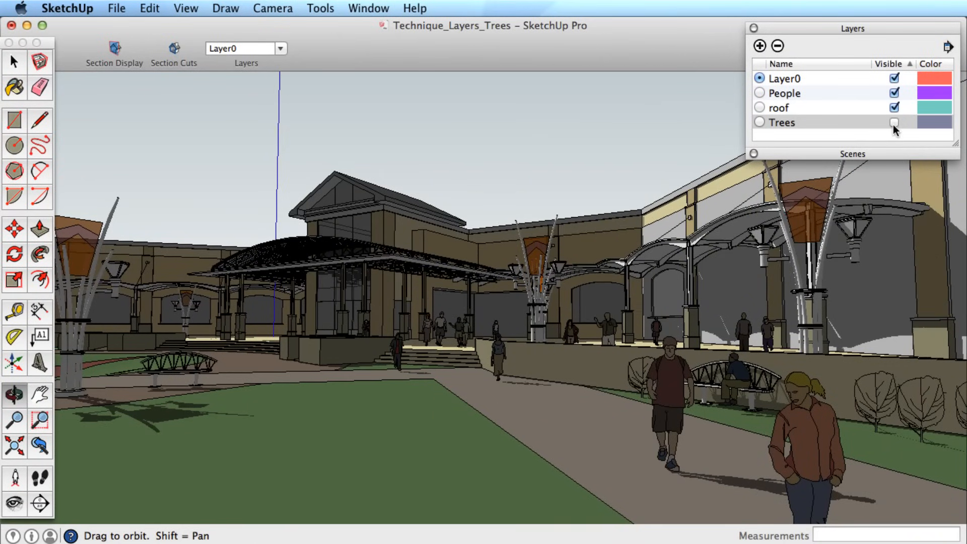
left_click(894, 122)
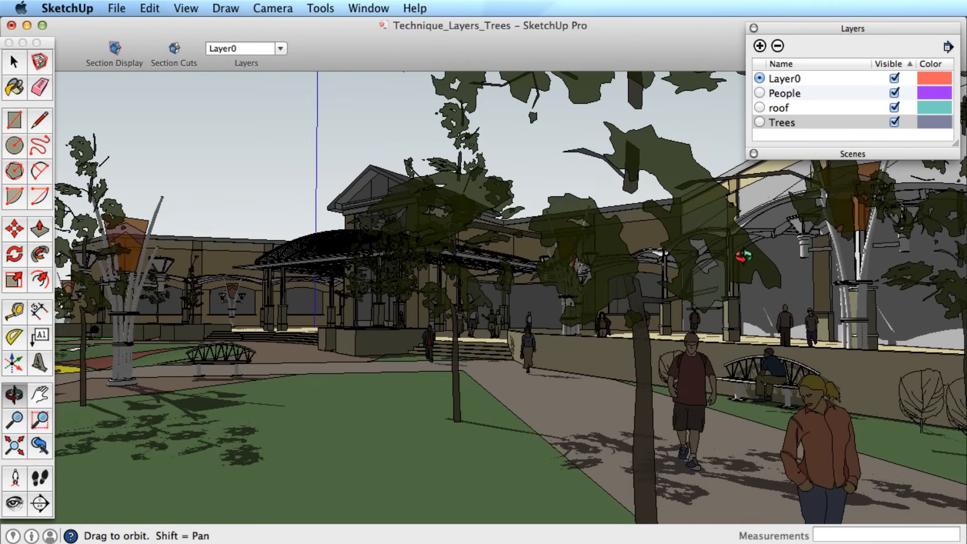
mouse_move(794, 162)
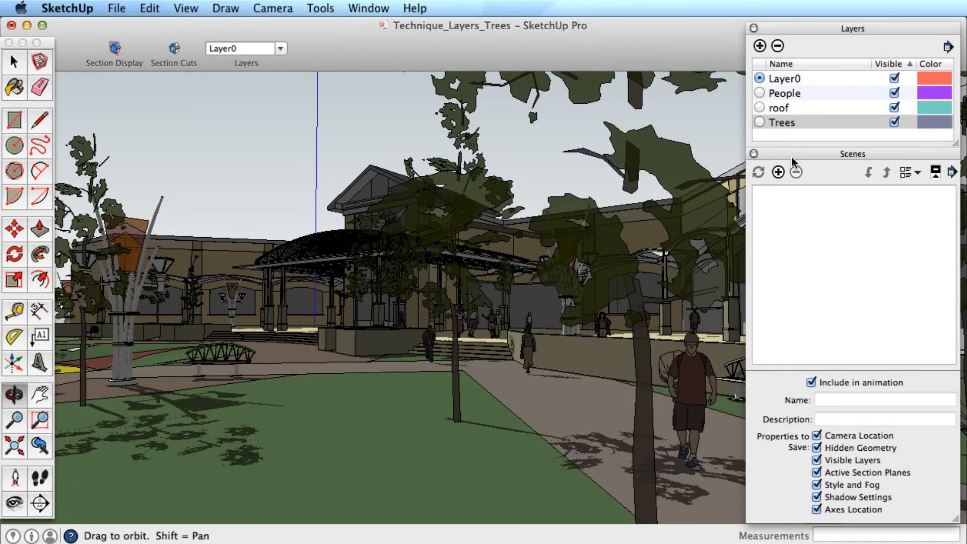
Step: Limit scenes to saving Visible Layers, then add a scene named Trees
left_click(816, 435)
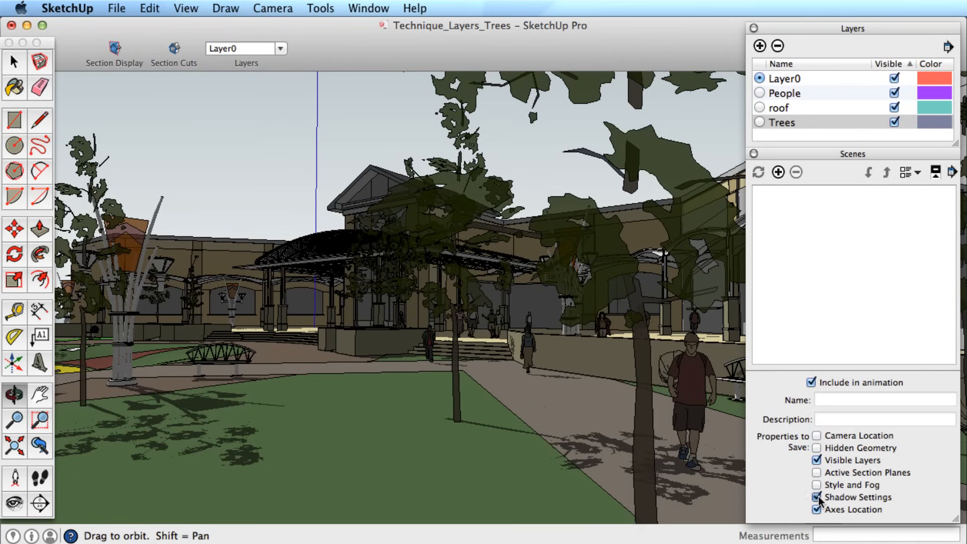
left_click(816, 497)
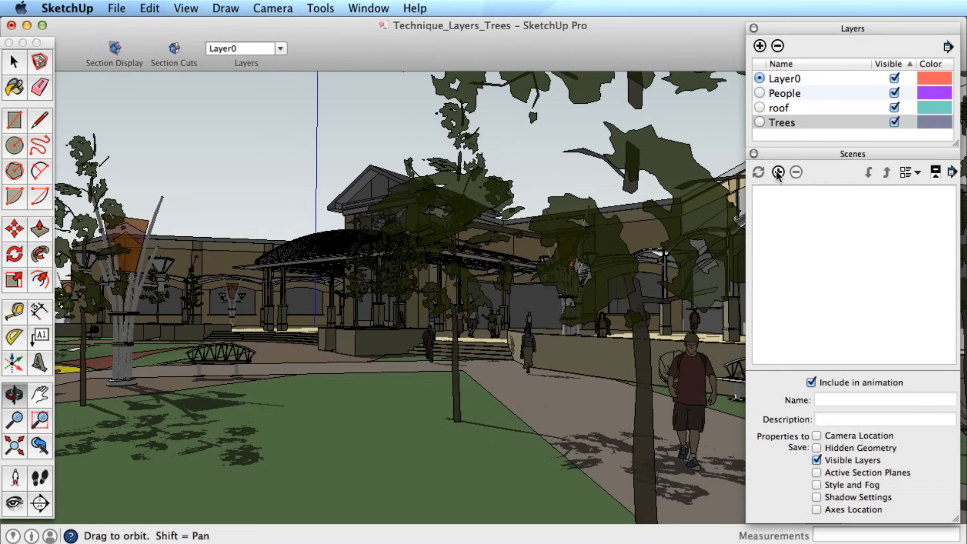
left_click(777, 172)
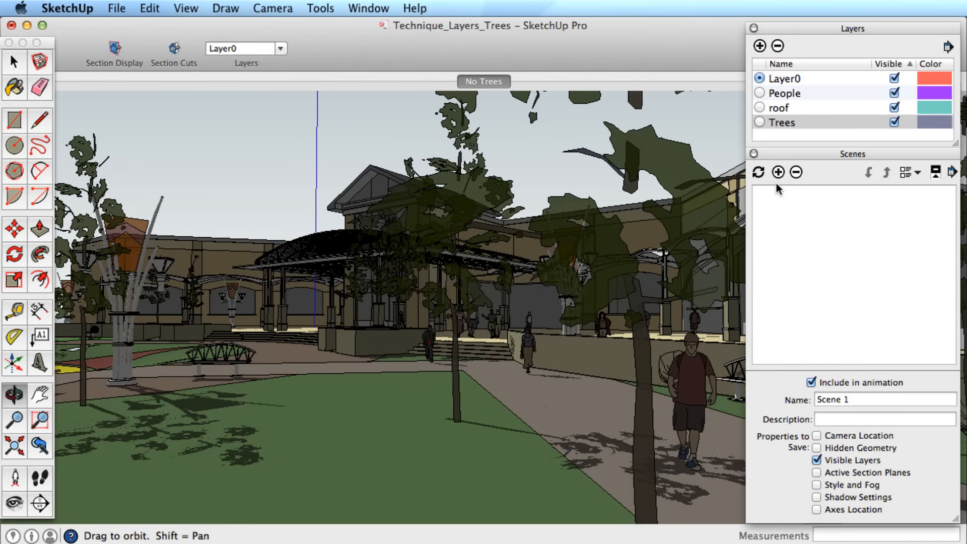
left_click(778, 172)
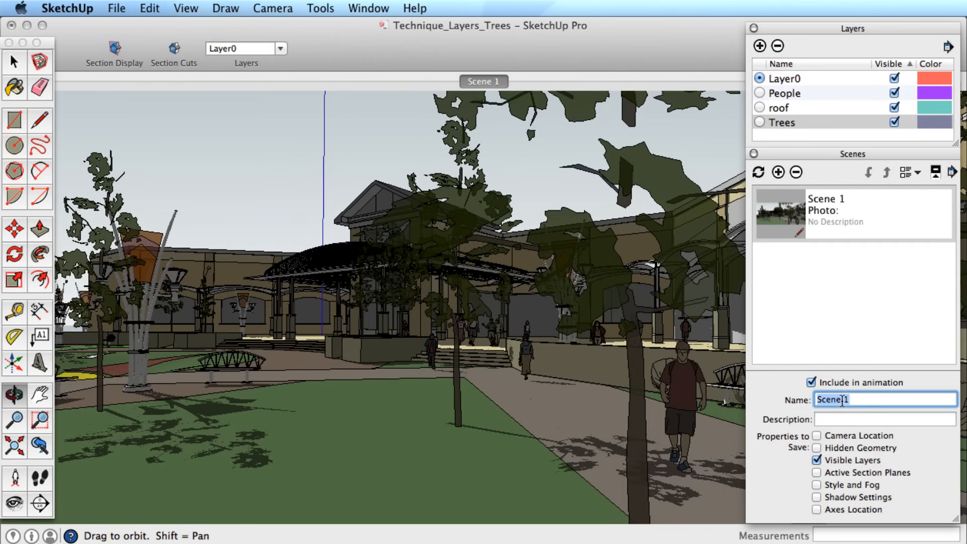
type("Trees")
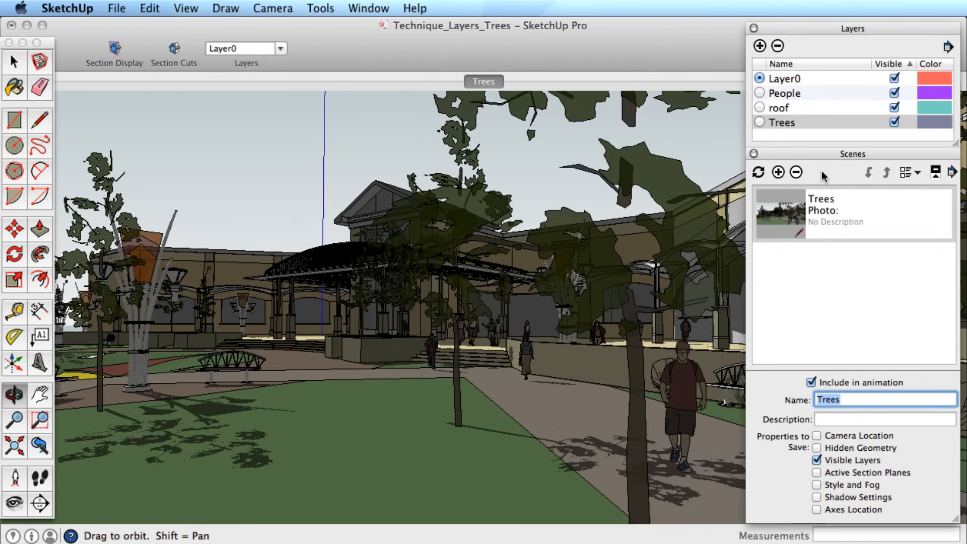
Step: Hide the Trees layer and save it as a No Trees scene
left_click(894, 123)
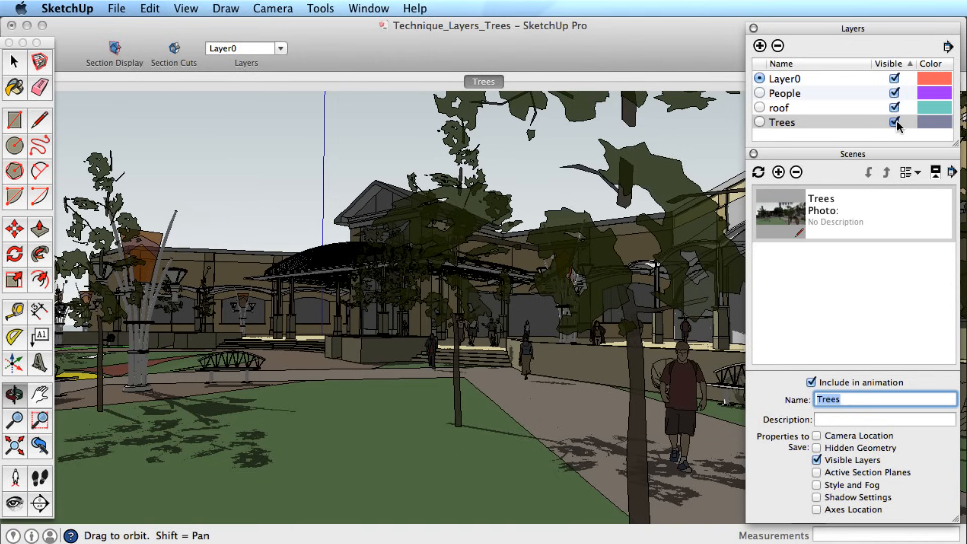
left_click(894, 123)
type("N")
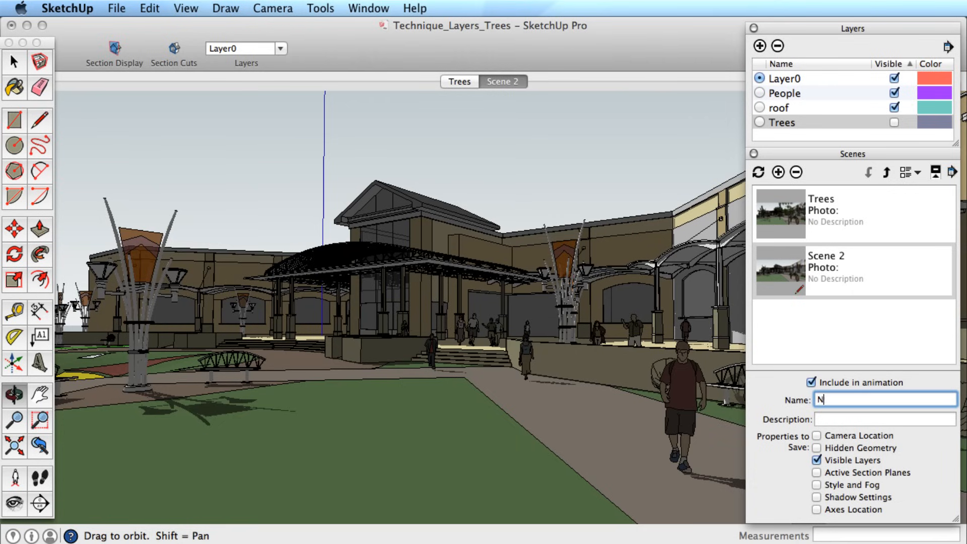
type("o Trees")
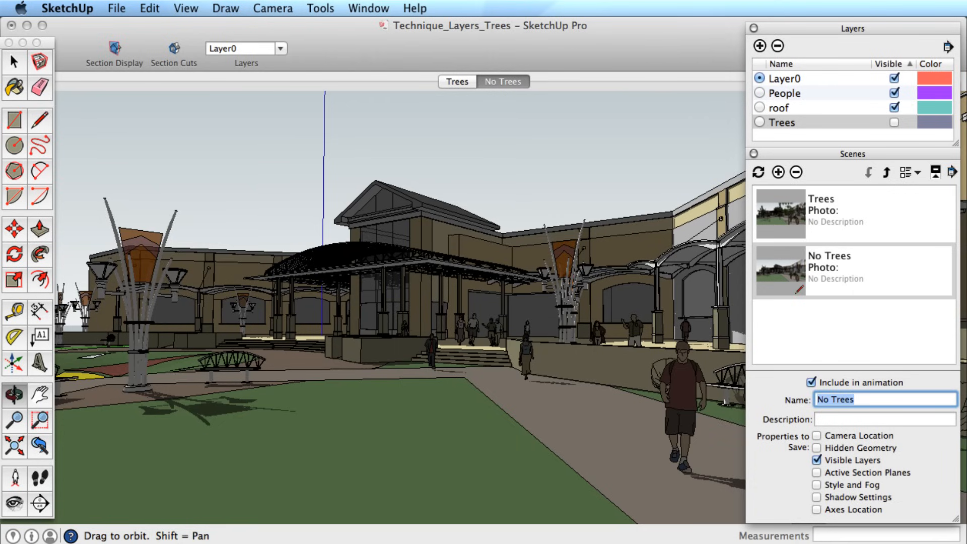